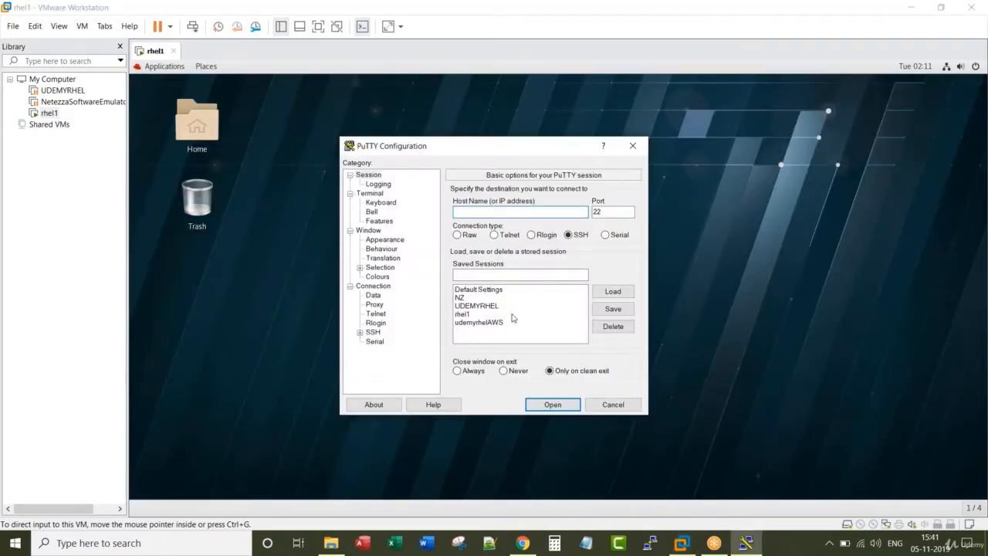
Connect to the saved rhel1 session and log in as ravi
click(463, 313)
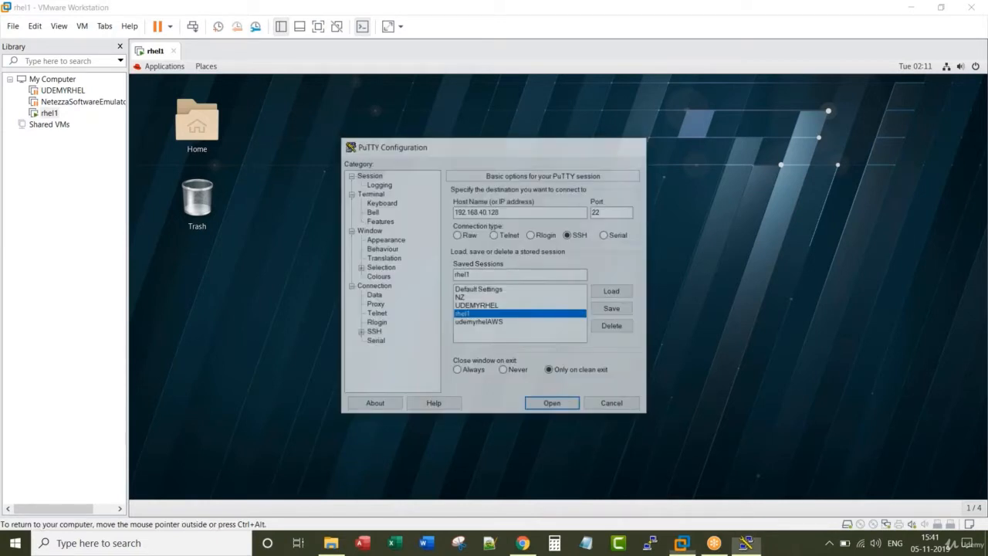
click(551, 402)
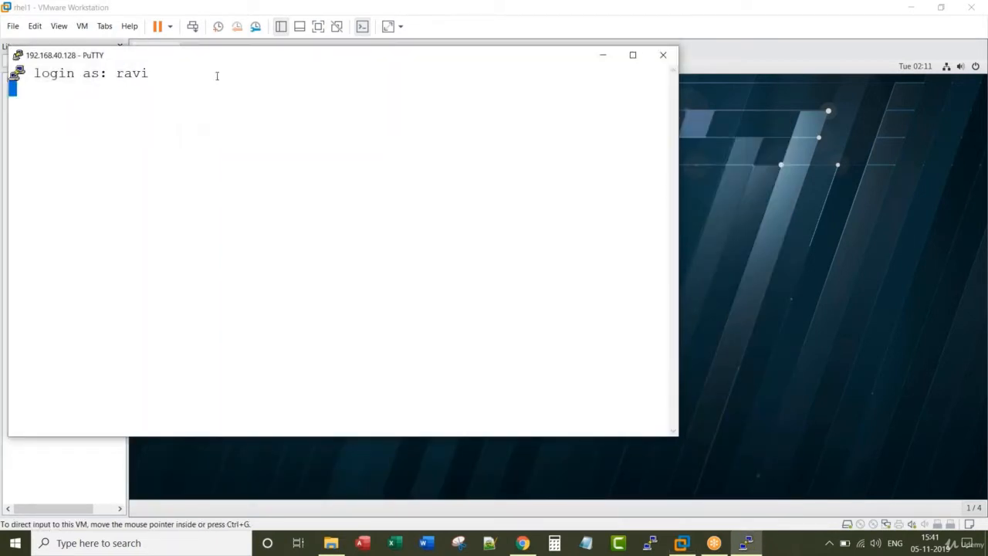
key(Return)
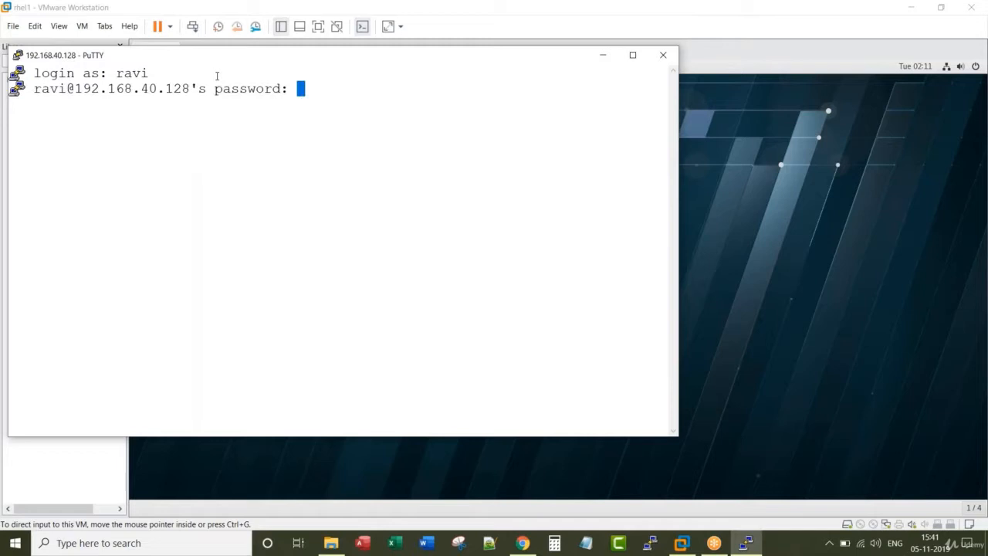
key(Return)
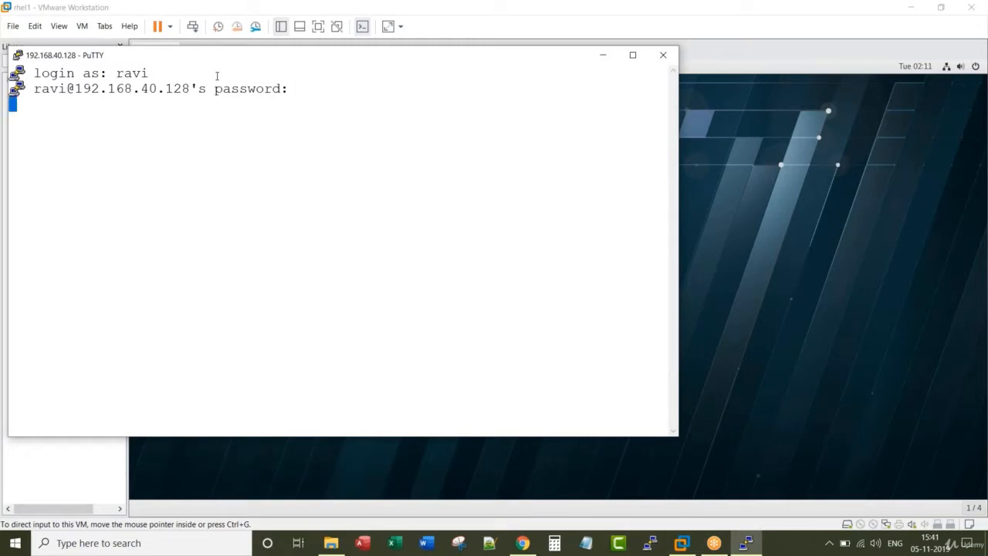
Confirm the terminal is /dev/pts/0 with tty, then run sleep 3000
text(tty)
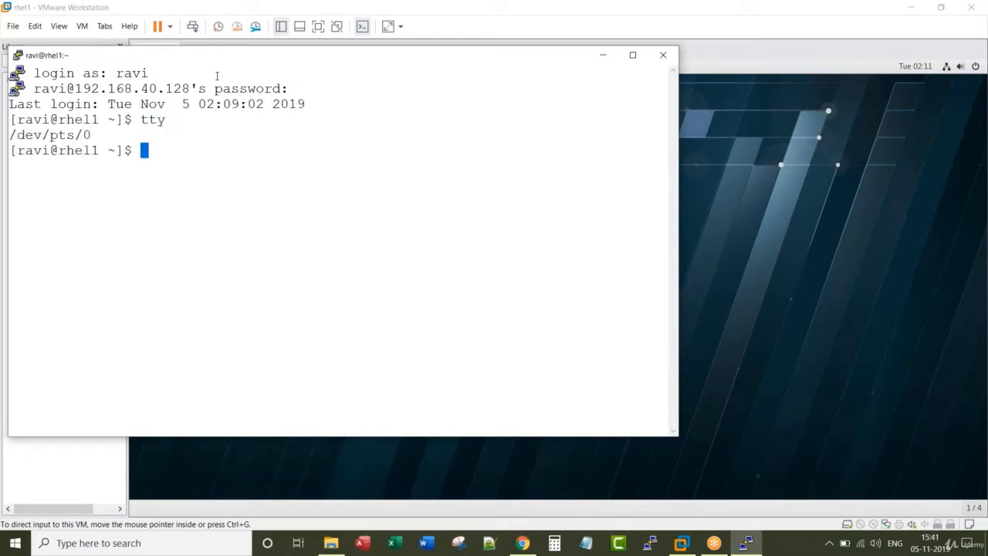
double_click(49, 135)
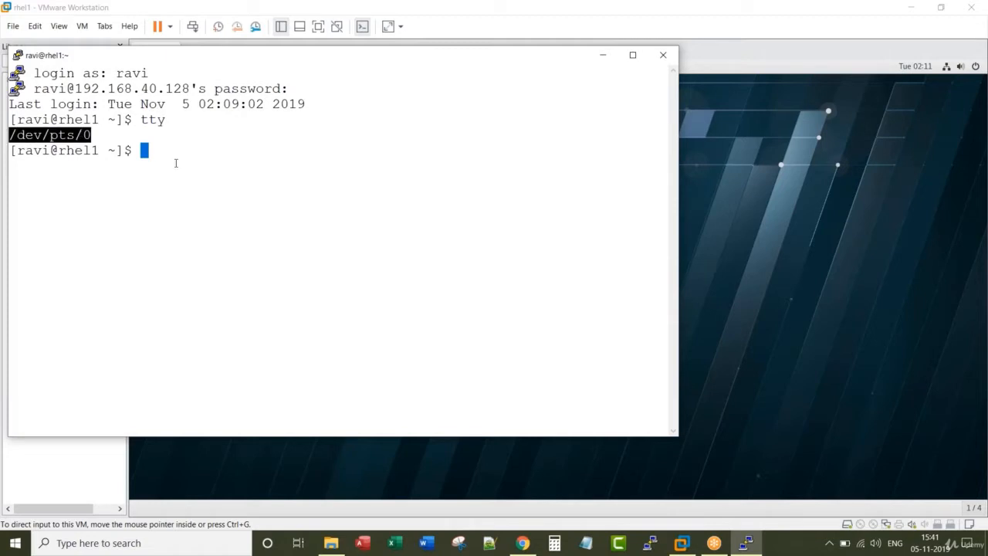
text(sleep)
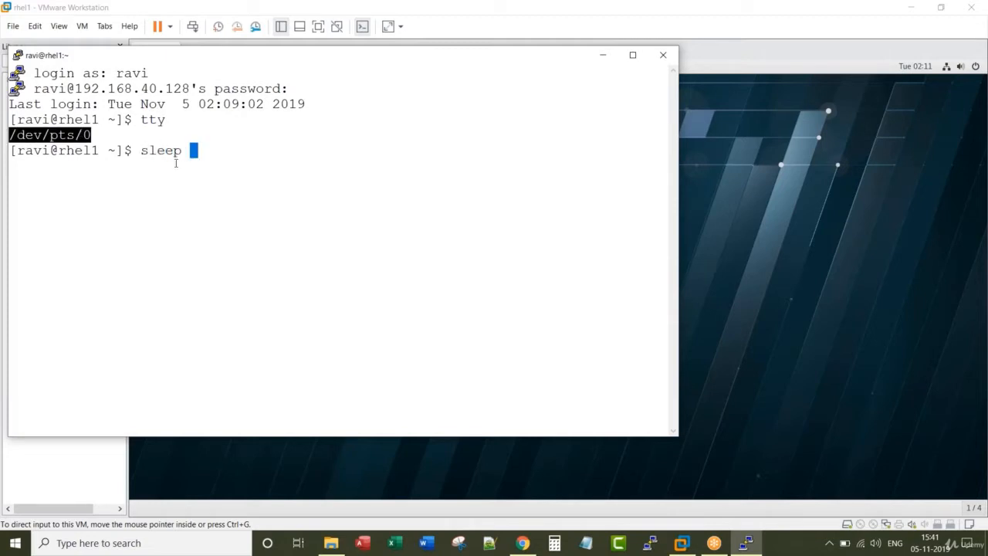
text(3000)
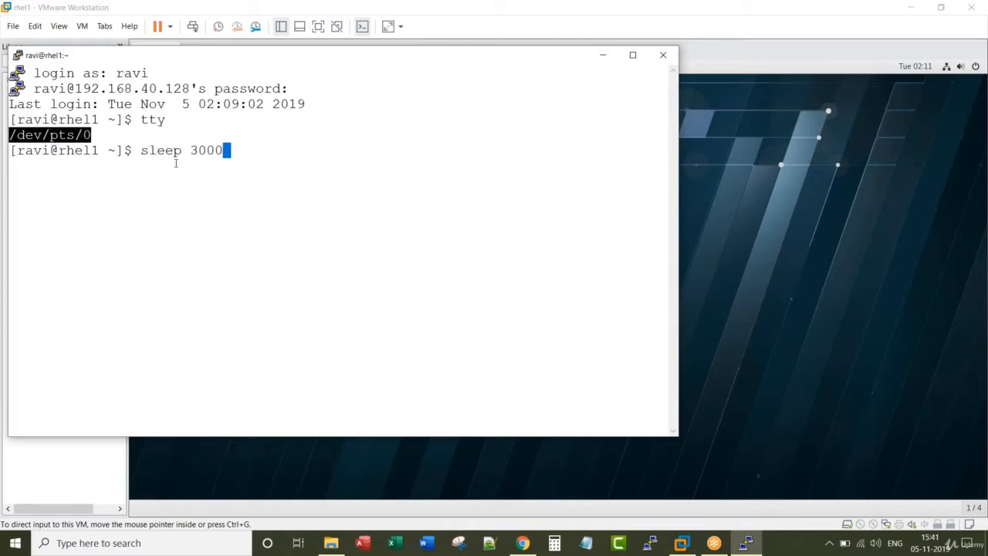
key(Return)
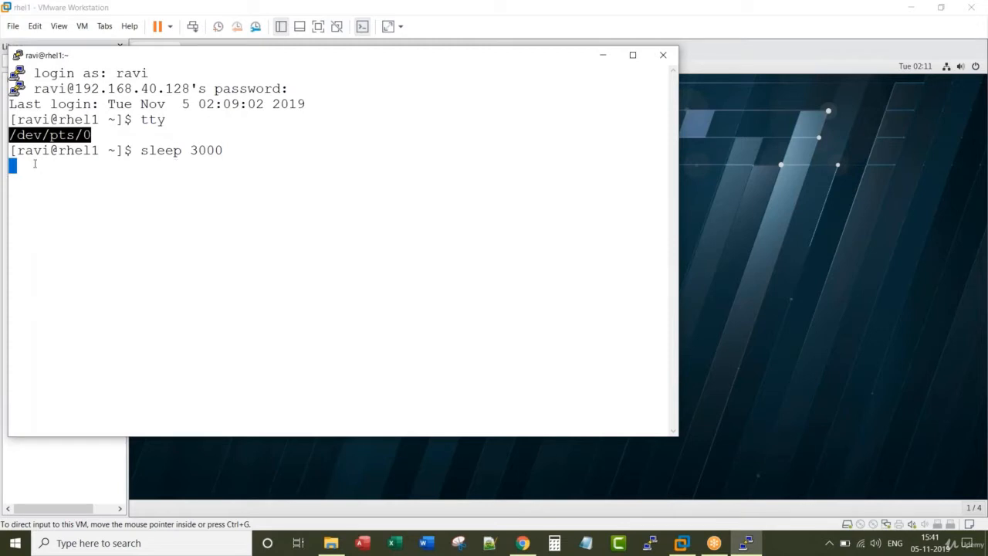
double_click(206, 150)
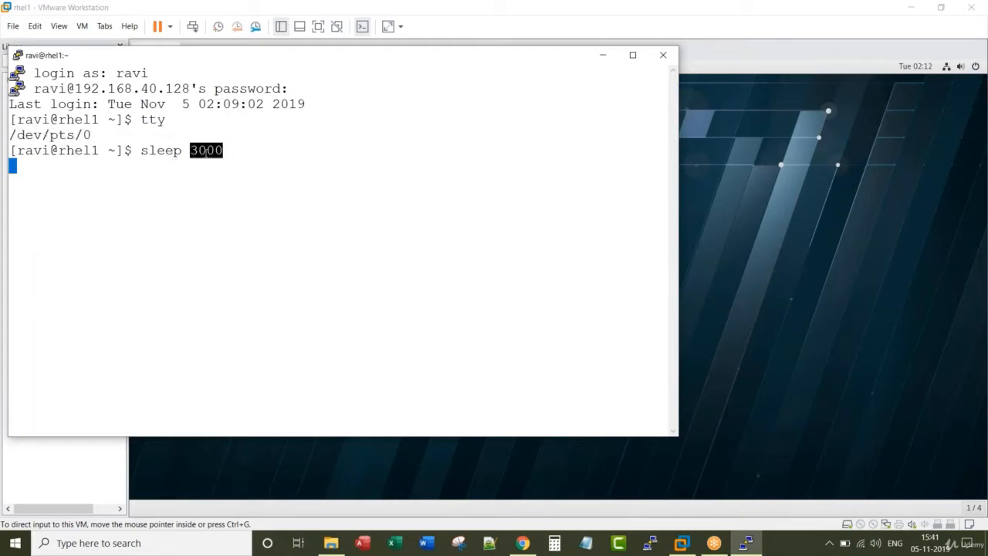
Duplicate the session, log in as root, and begin a sleep command
right_click(39, 54)
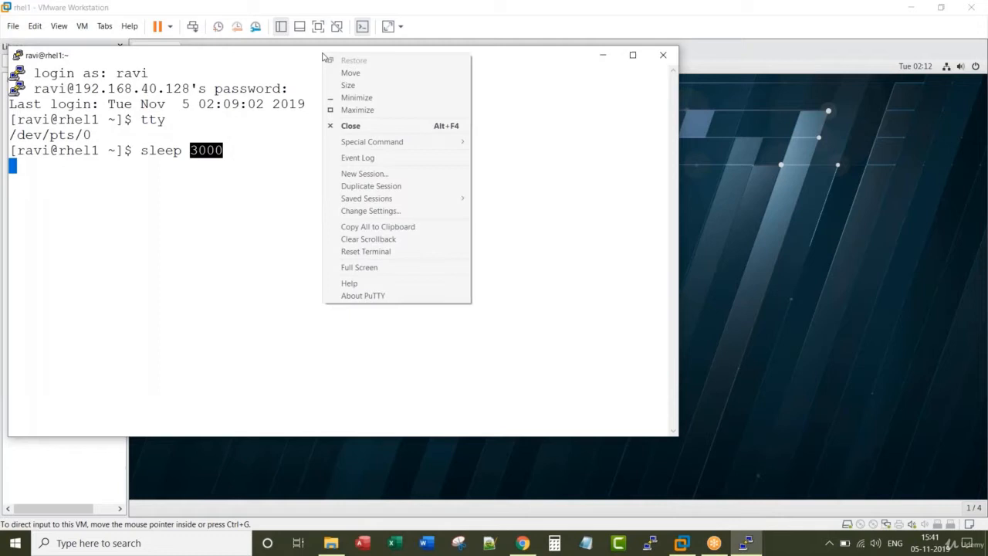
click(371, 185)
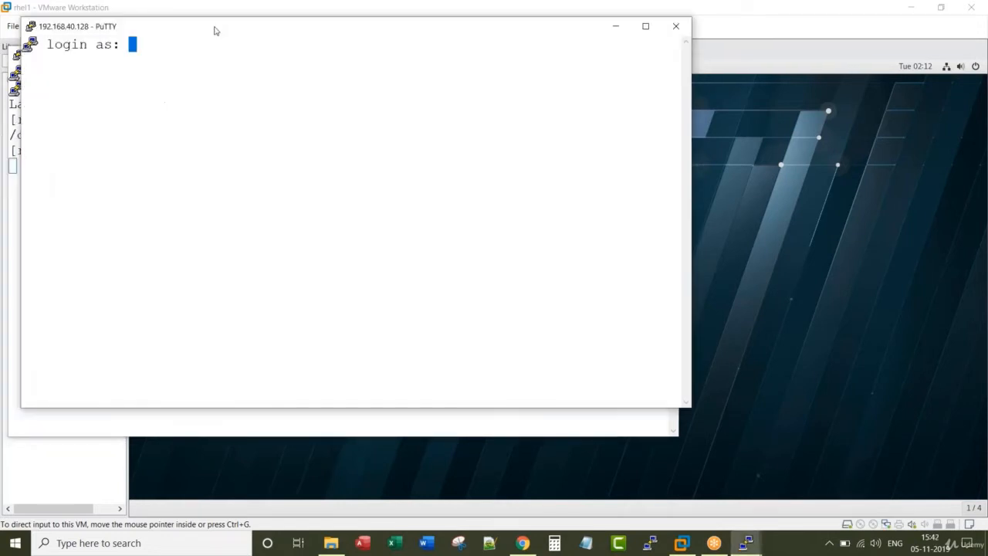
text(roo)
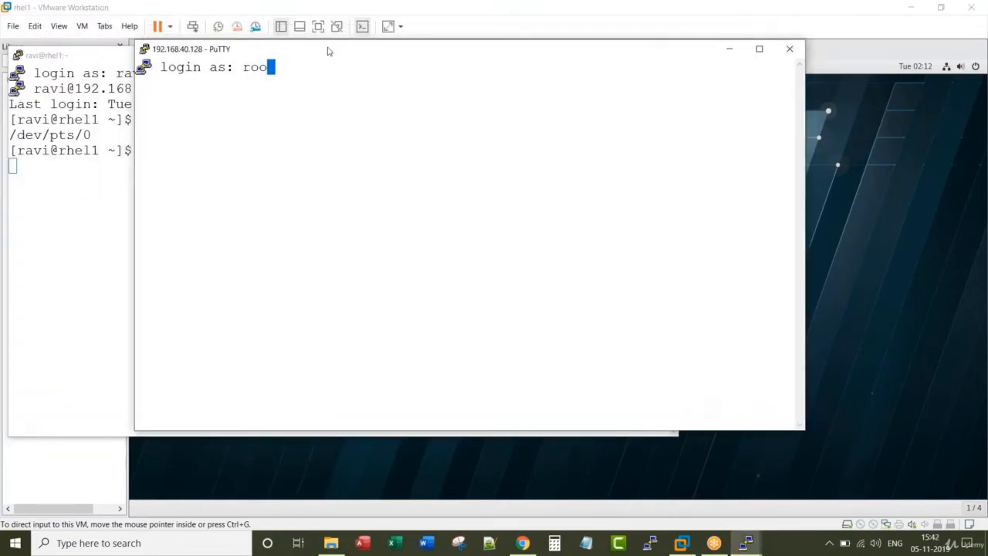
key(Return)
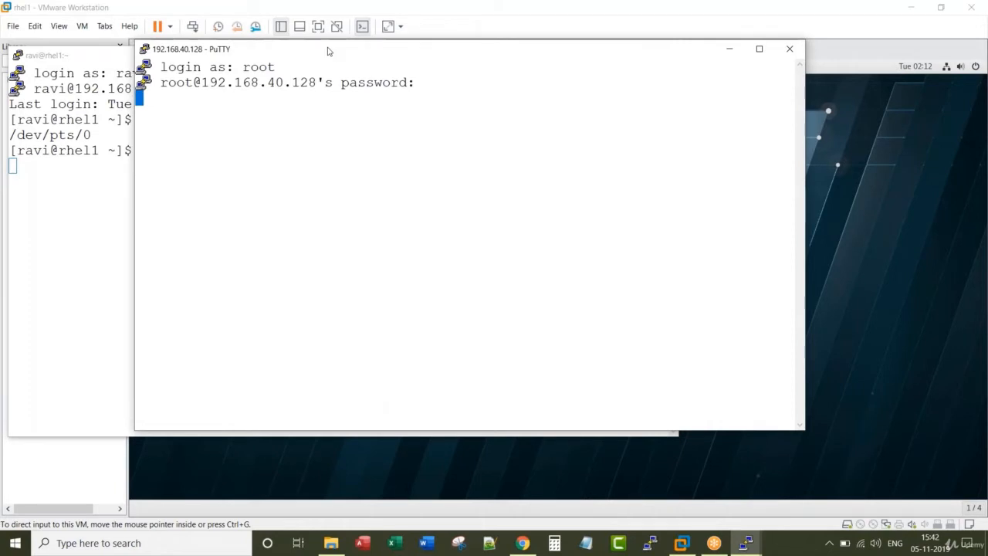
text(sleep 20)
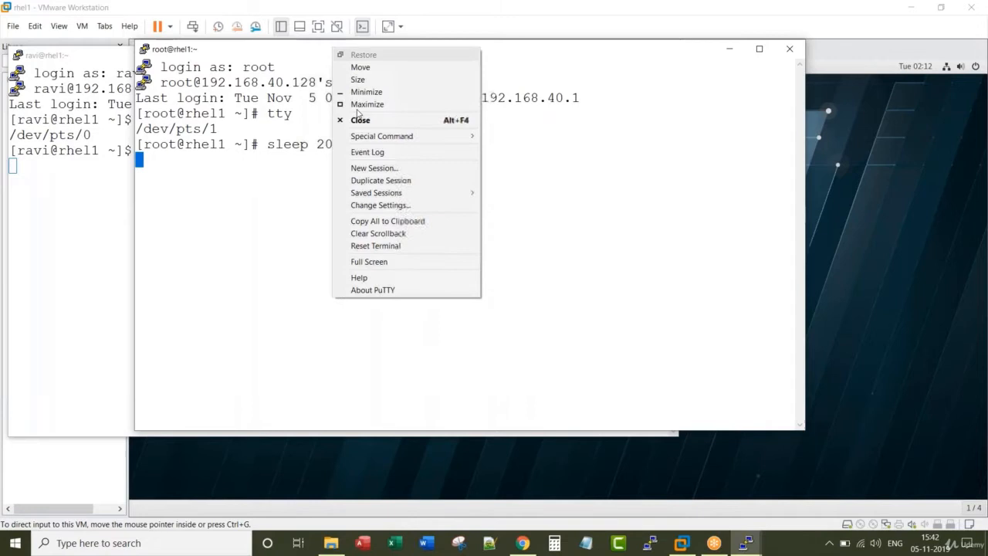
Duplicate the session into a third window and log in as root
click(381, 179)
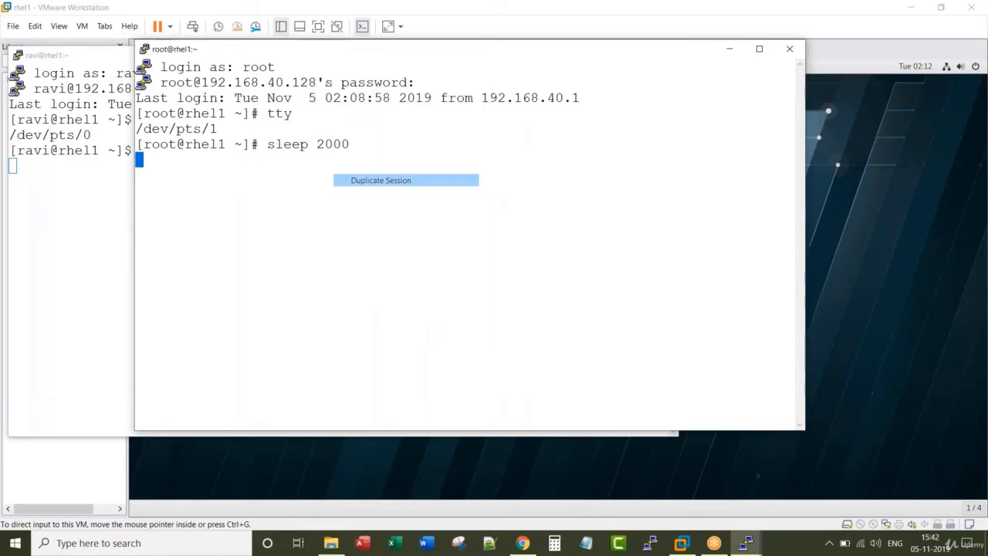
click(381, 180)
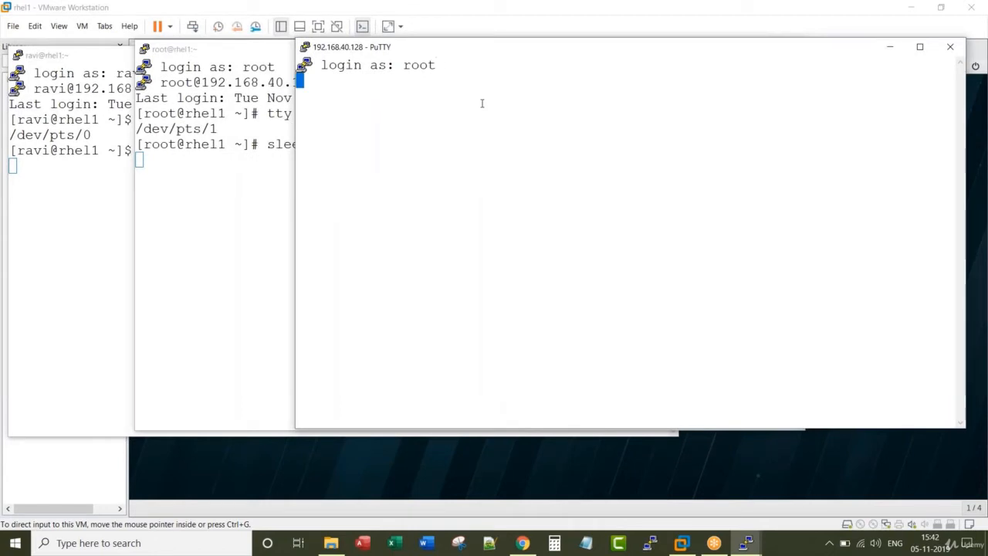
key(Return)
text(sleep 1000)
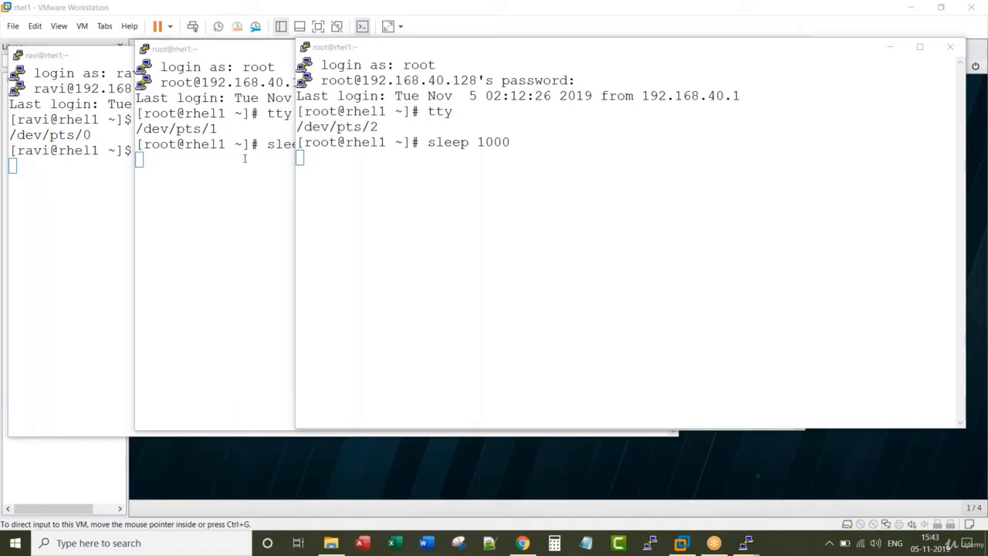
mouse_move(466, 143)
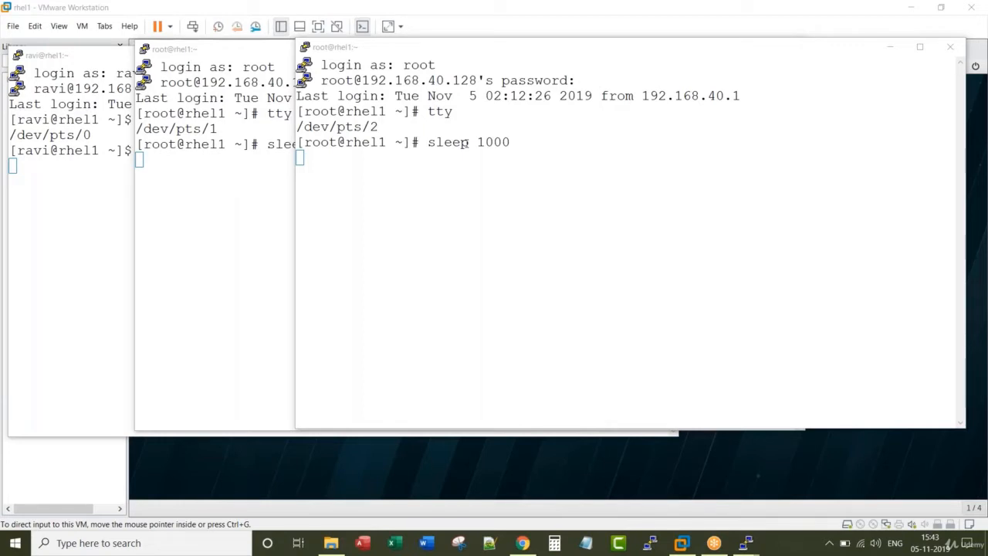
Duplicate the session into a fourth window and log in as ravi
right_click(334, 47)
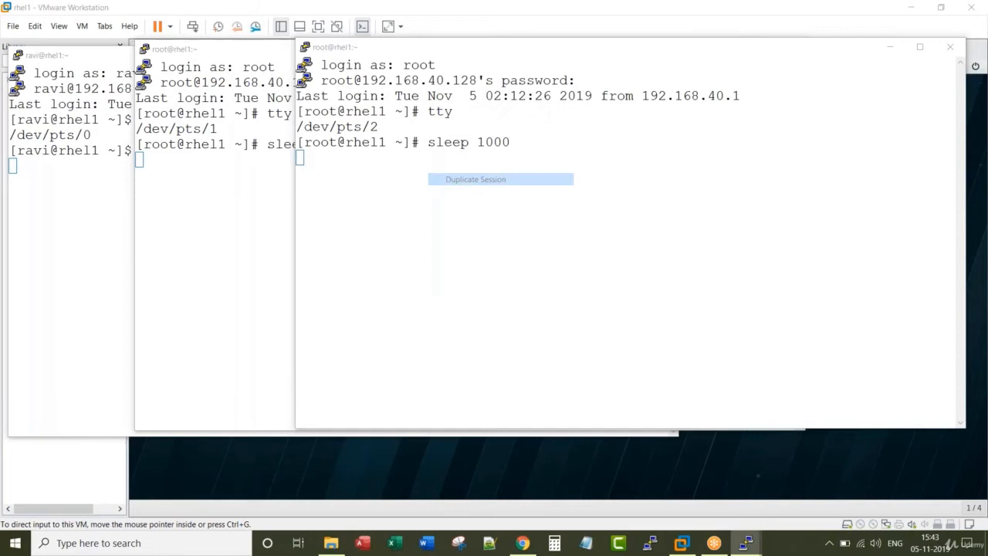
click(475, 179)
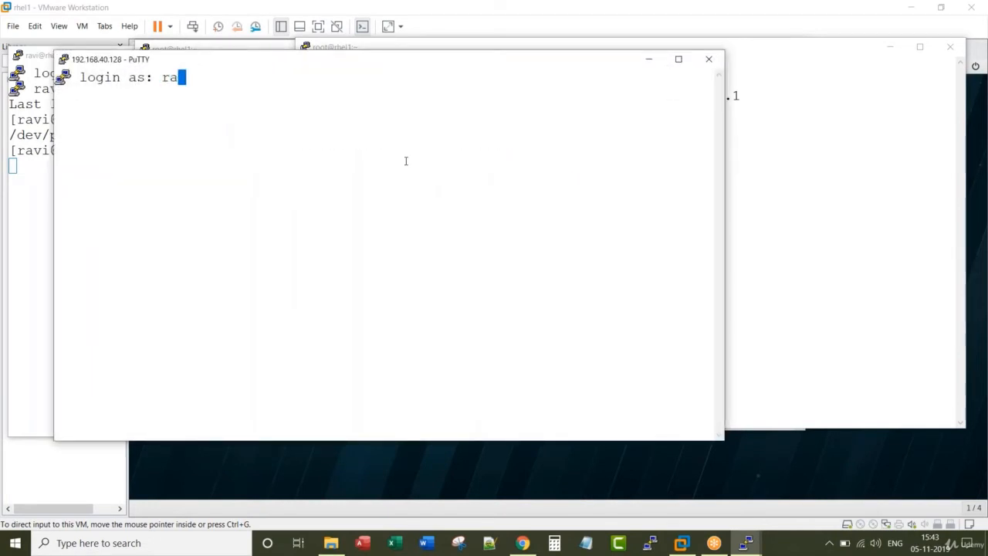
key(Return)
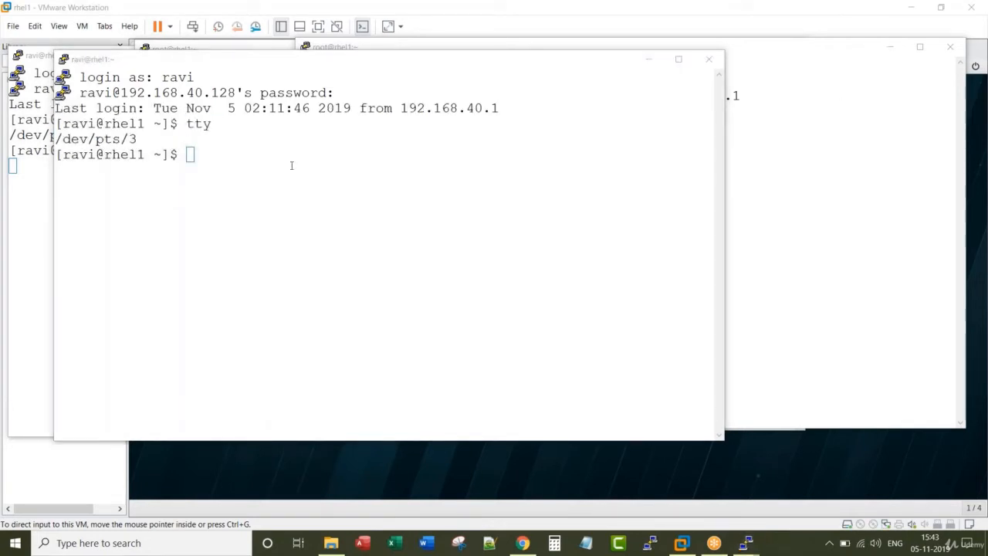
mouse_move(600, 415)
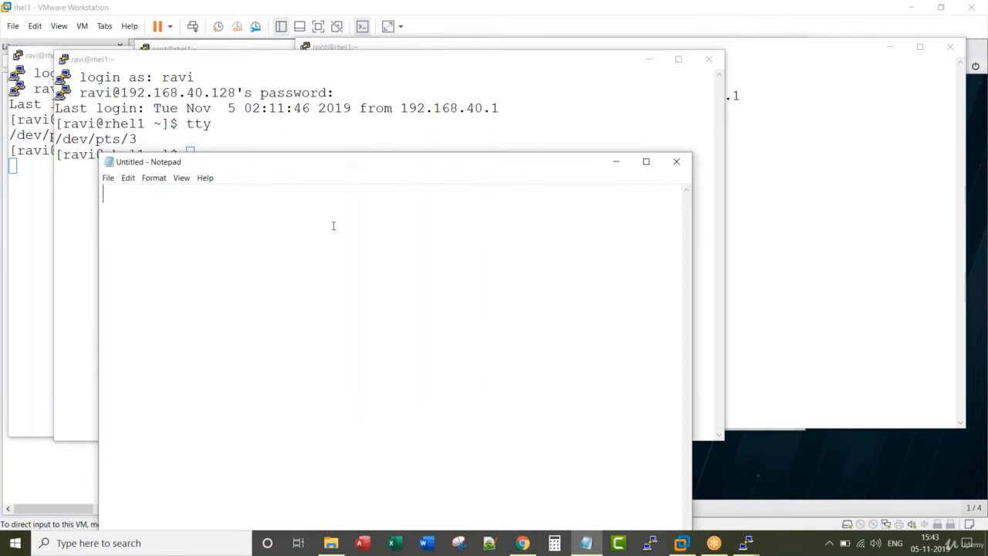
Type rows ravi pts/0 sleep 3000, root pts/1 sleep 2000, root pts/2 sleep 1000, root pts/3
text(pts/0)
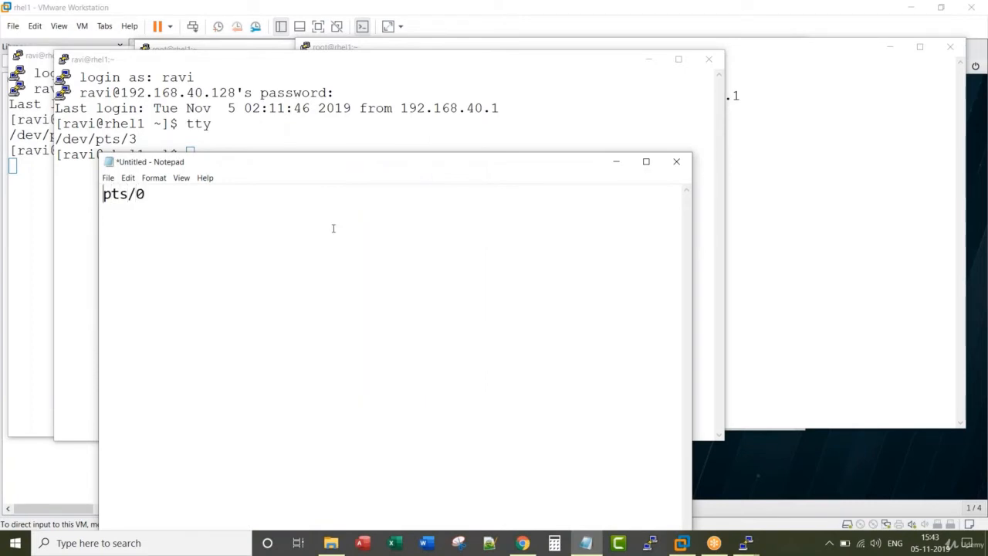
text(ravi)
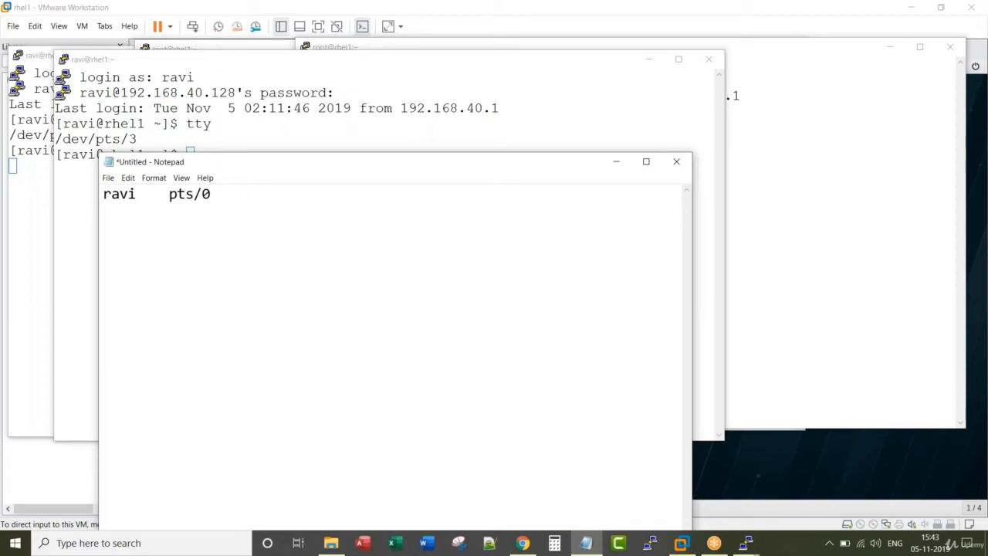
text(sleep 3000)
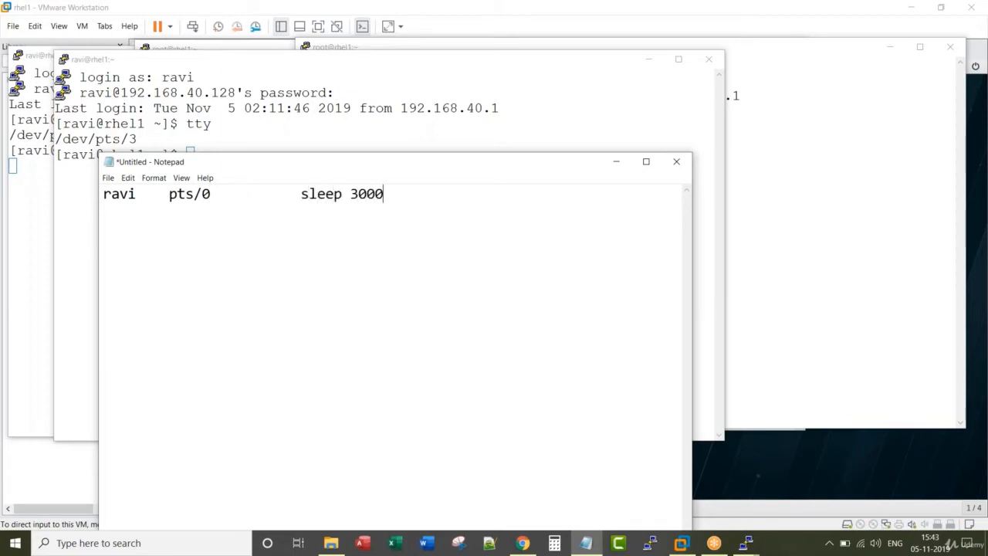
text(root    pts/1           sl)
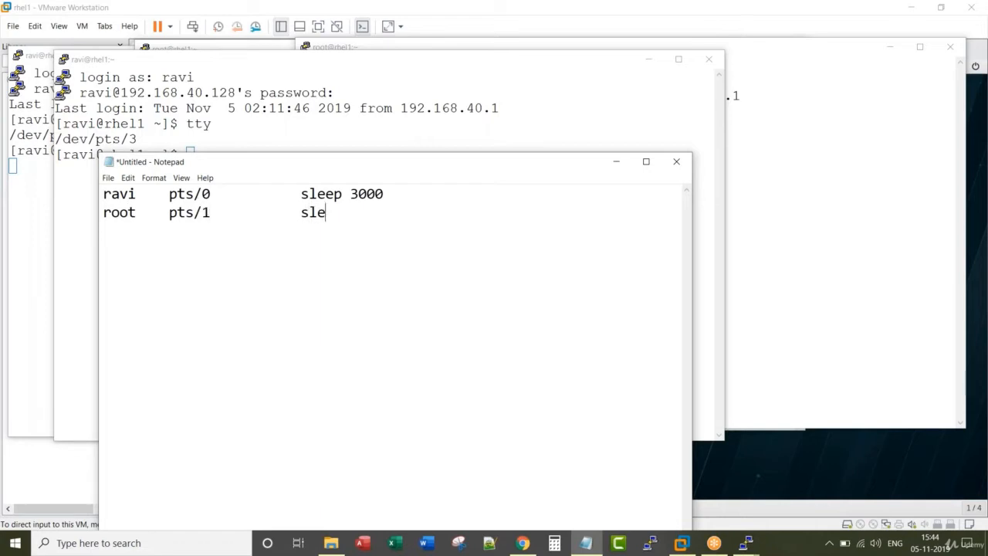
text(ep 2000)
text(root    pts/2)
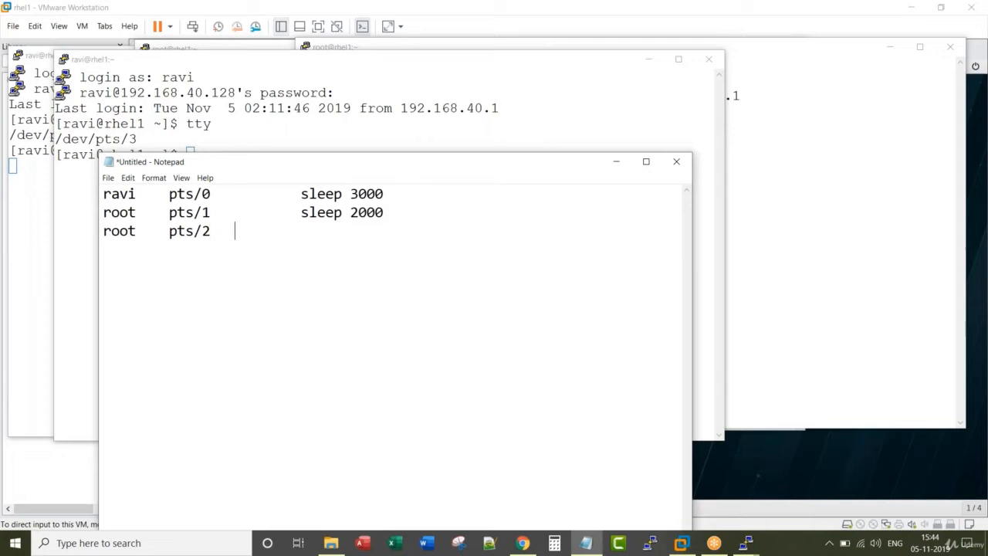
text(sleep 1000)
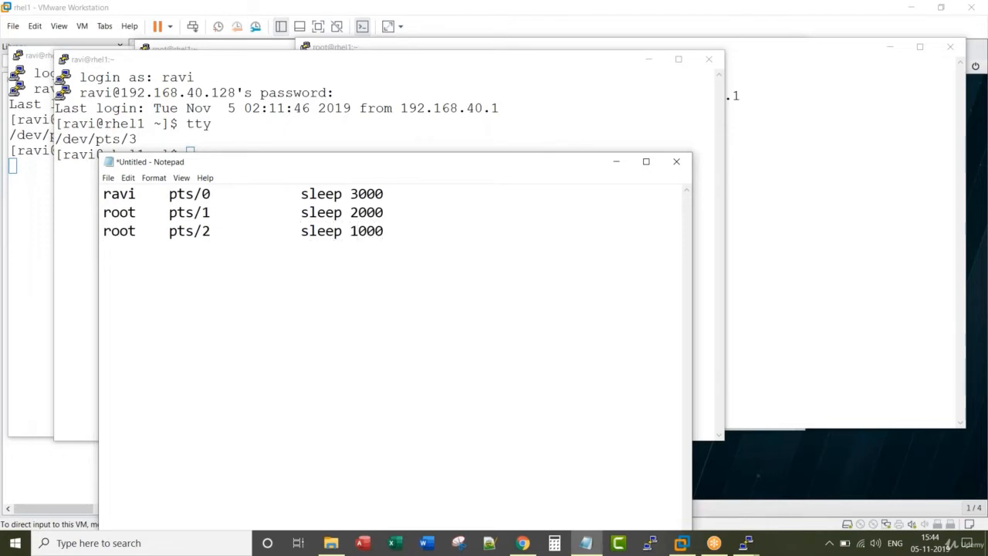
text(root	p)
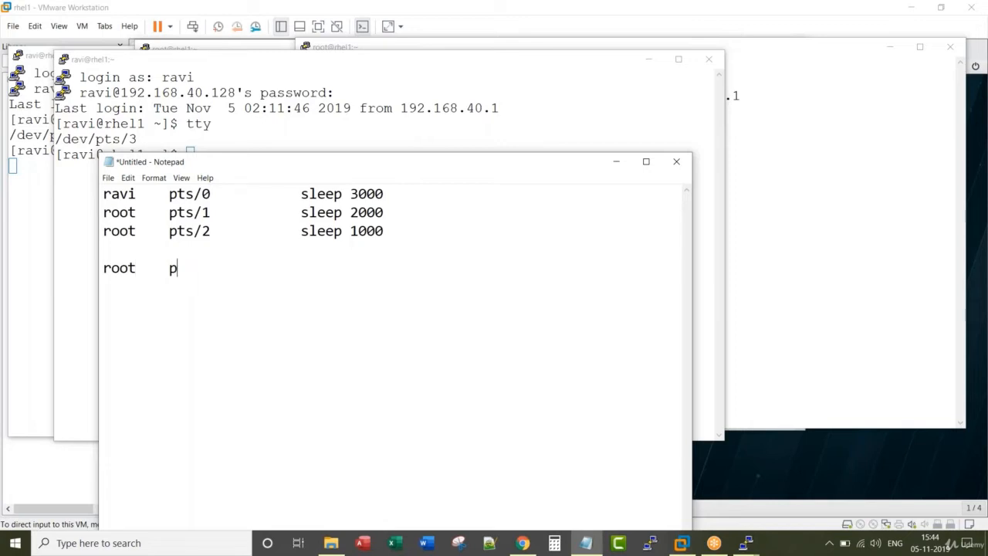
text(ts/3)
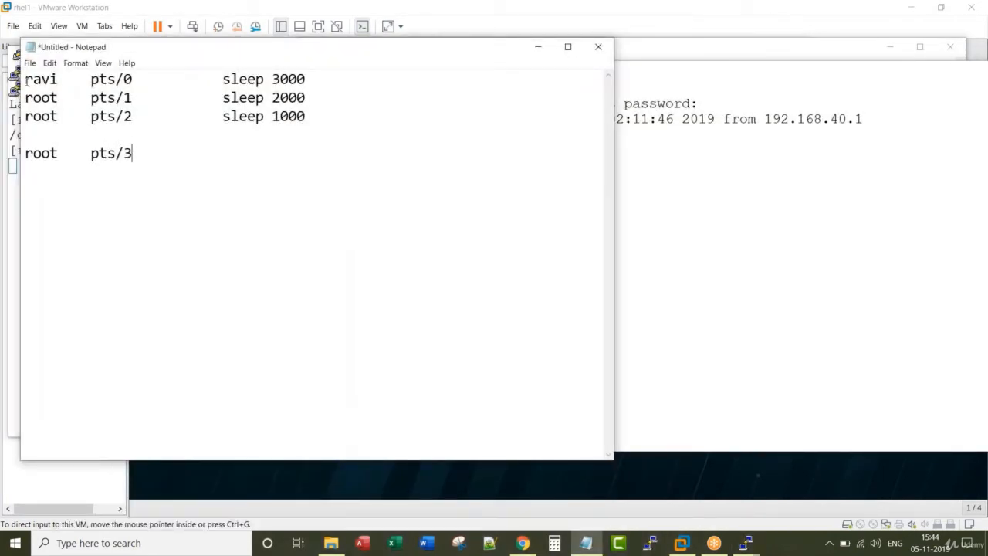
Number the Notepad entries 1 to 4, with a line of asterisks before the fourth
drag(25, 78, 305, 116)
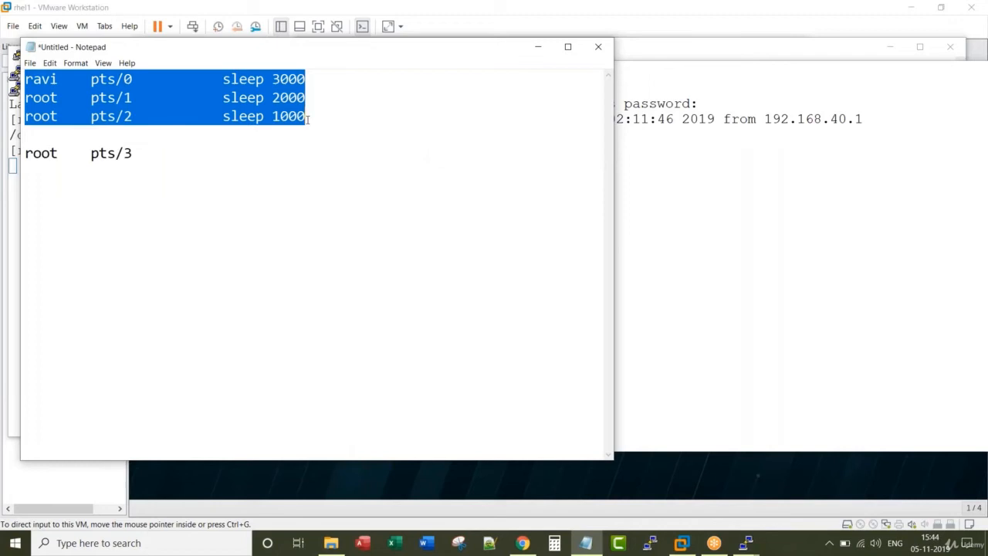
mouse_move(672, 204)
text(4 )
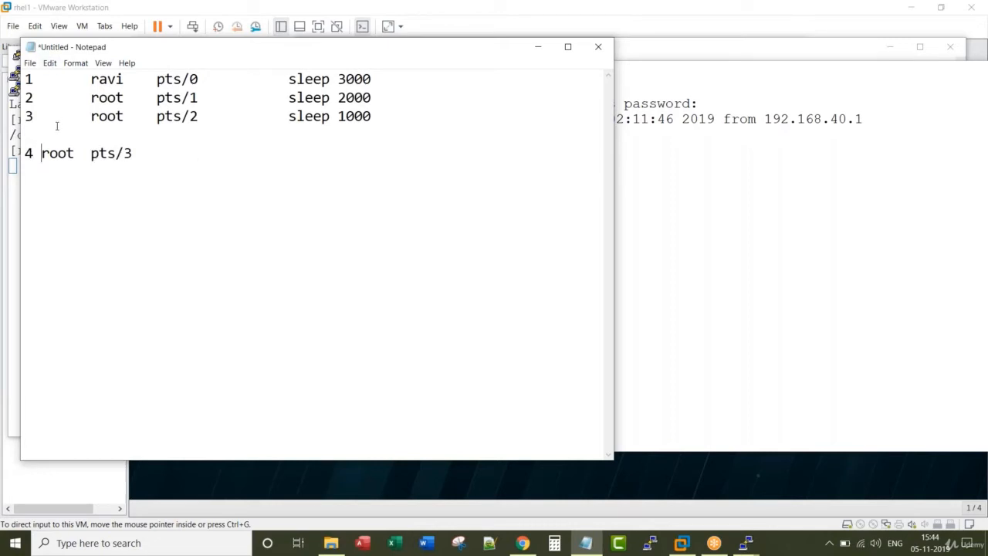
text(*******)
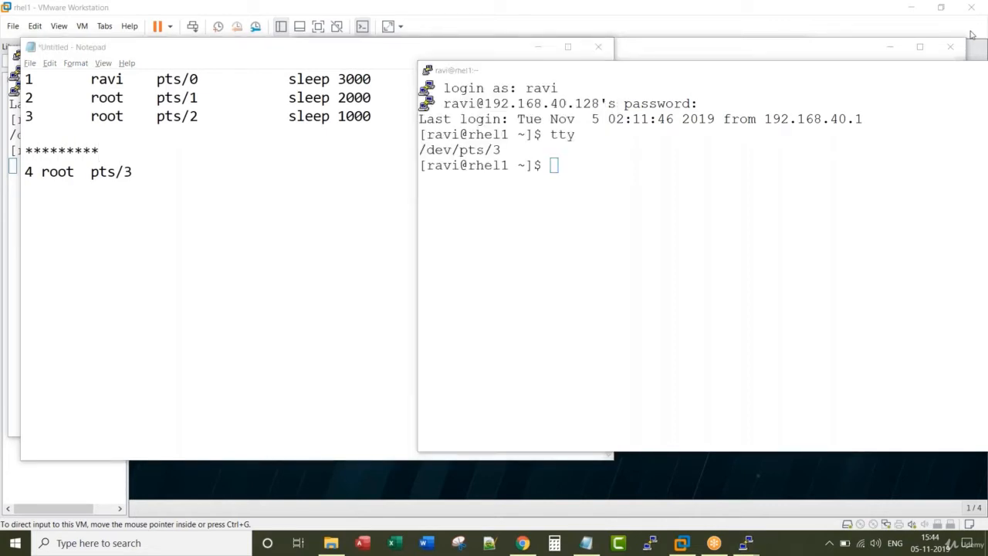
Run who, showing root on :0, pts/1, pts/2 and ravi on pts/0, pts/3
text(who)
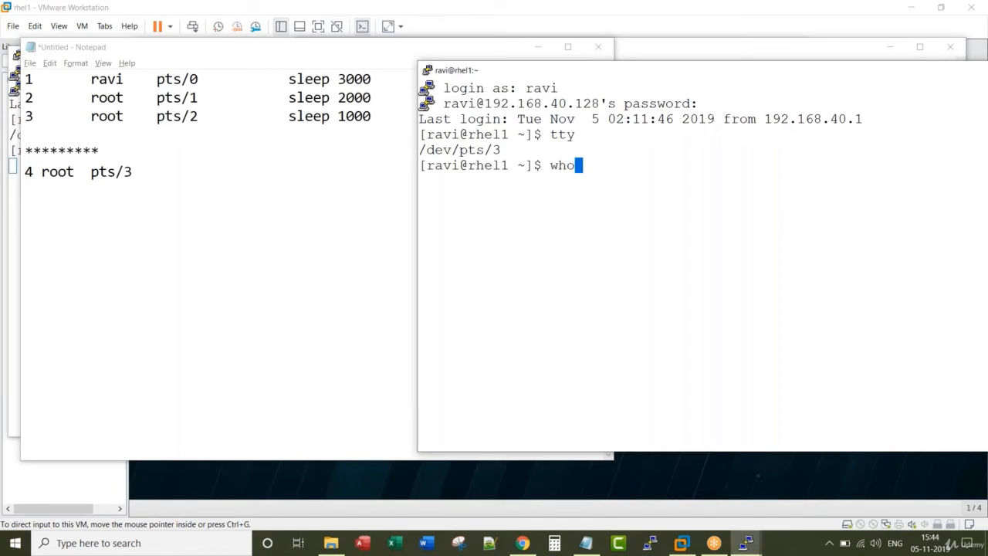
key(Return)
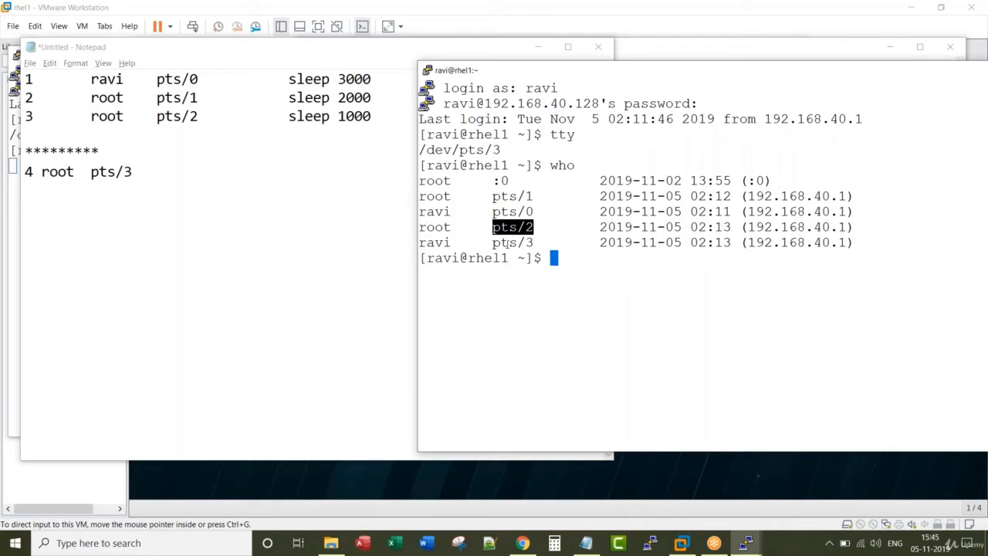
mouse_move(558, 199)
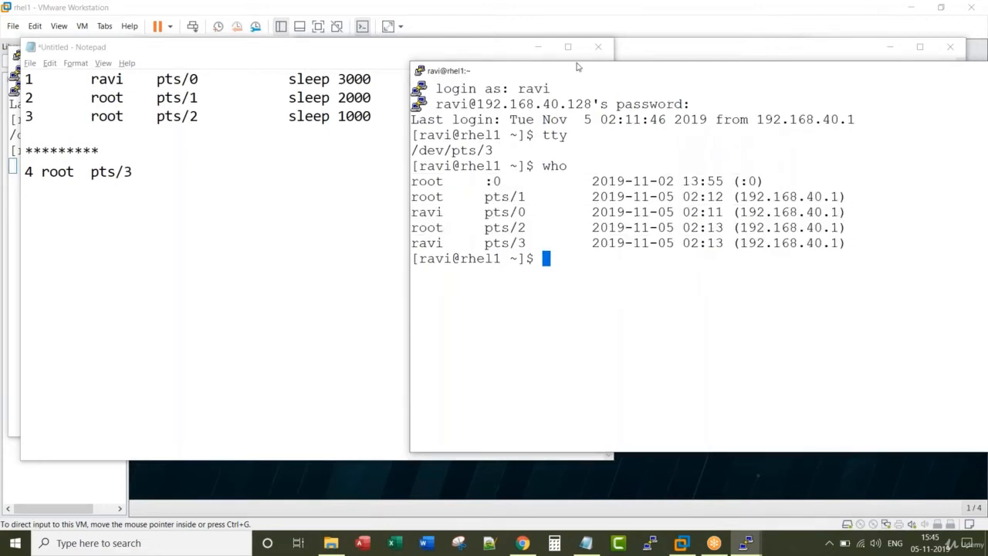
text(man who)
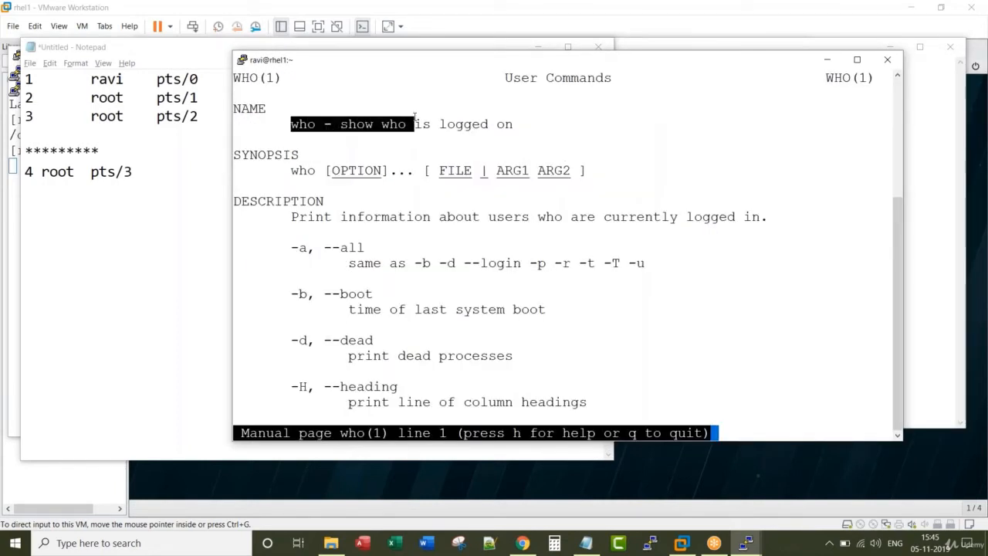
drag(412, 124, 513, 124)
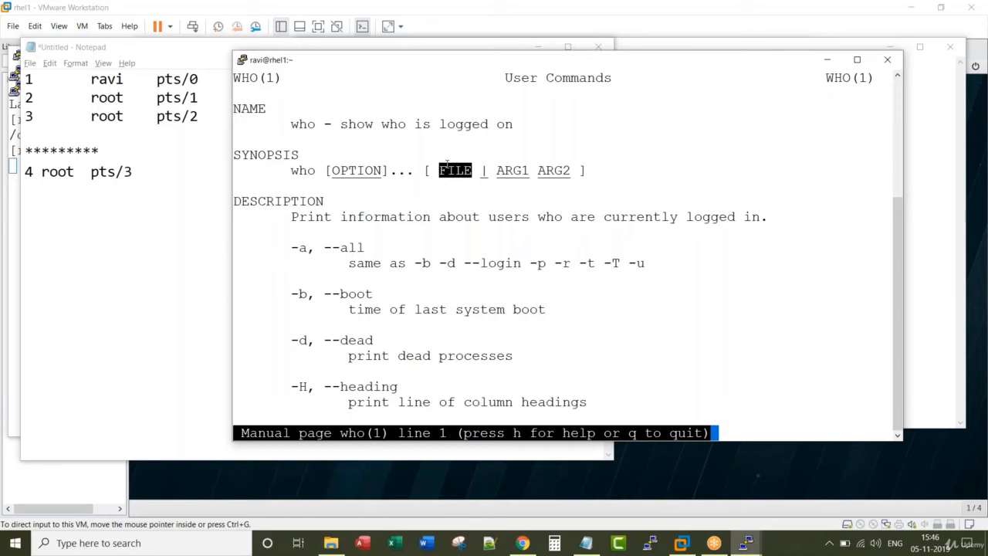
scroll(down, 3)
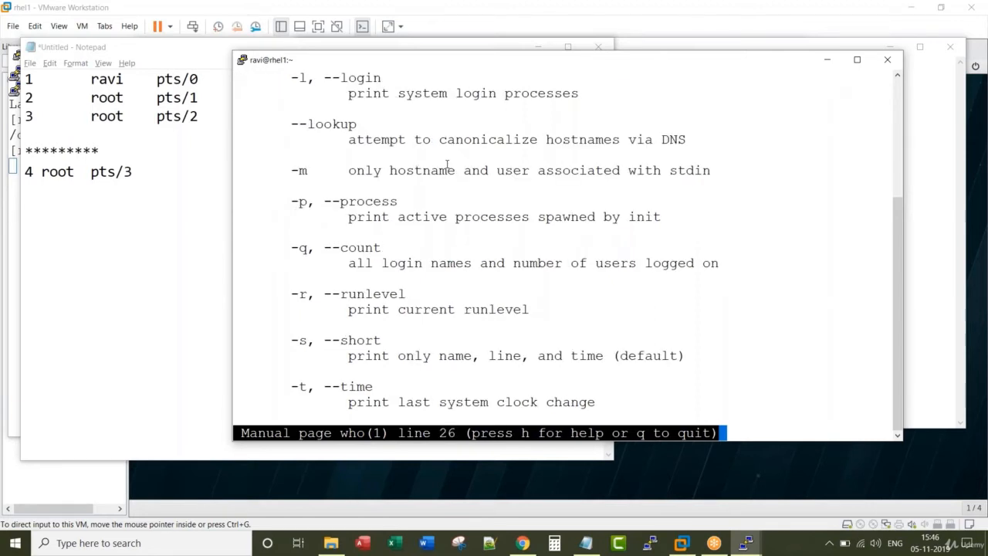
scroll(down, 3)
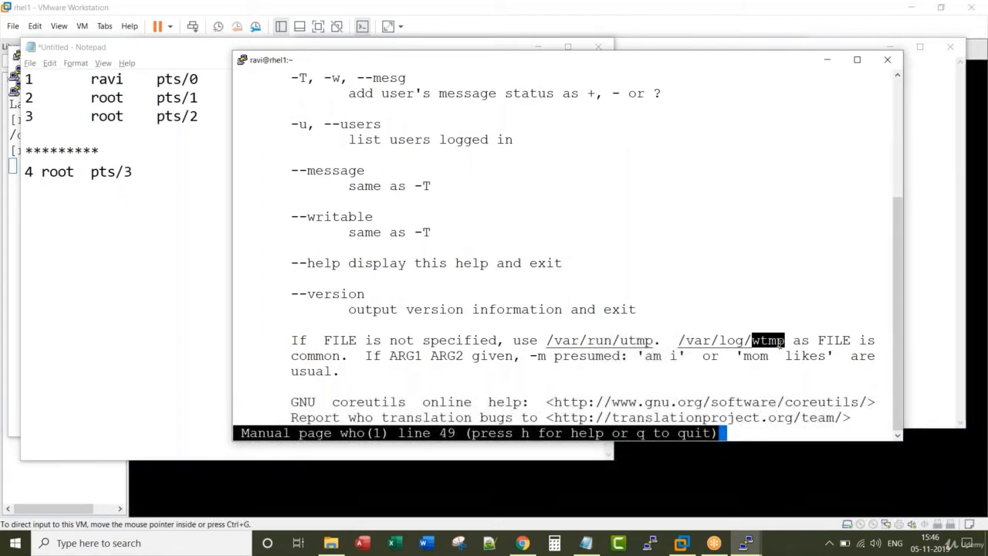
key(q)
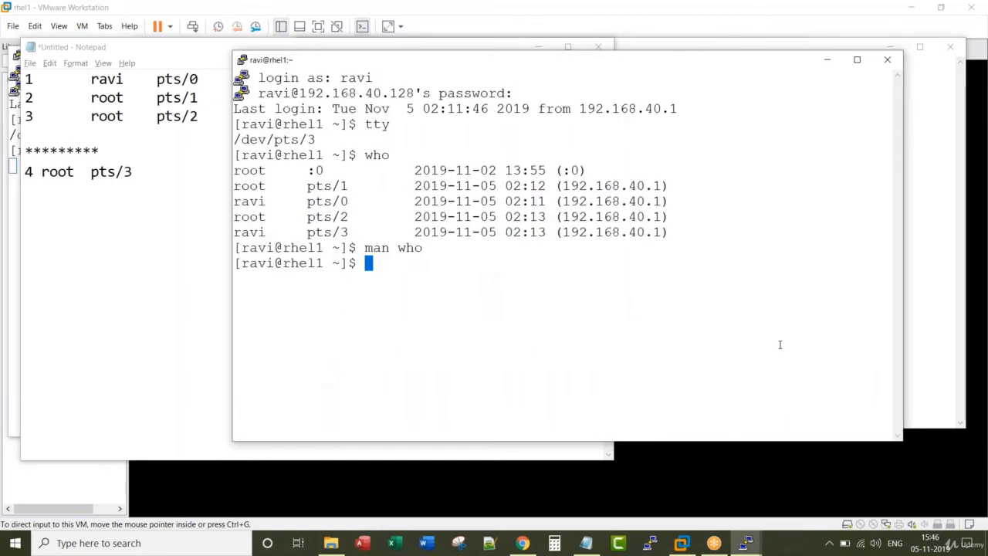
Run who -q, who -b and uptime, highlighting user names and boot time, then retype who
text(who -q)
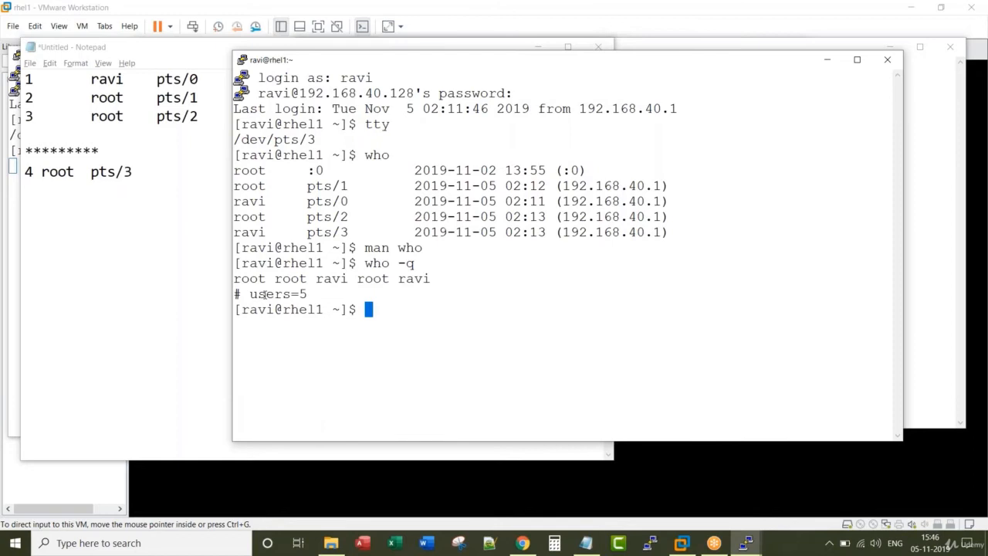
double_click(269, 294)
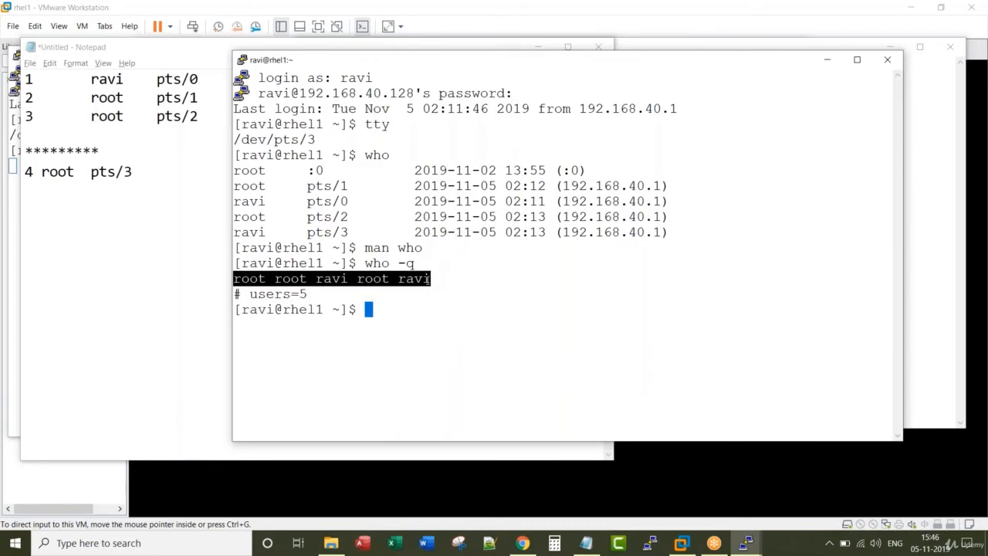
text(who -b)
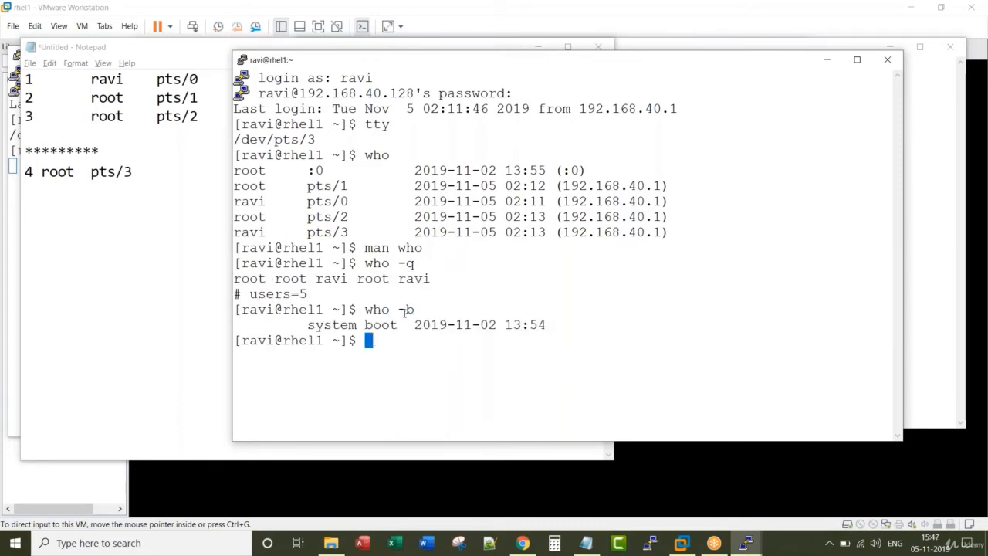
double_click(406, 309)
text(date)
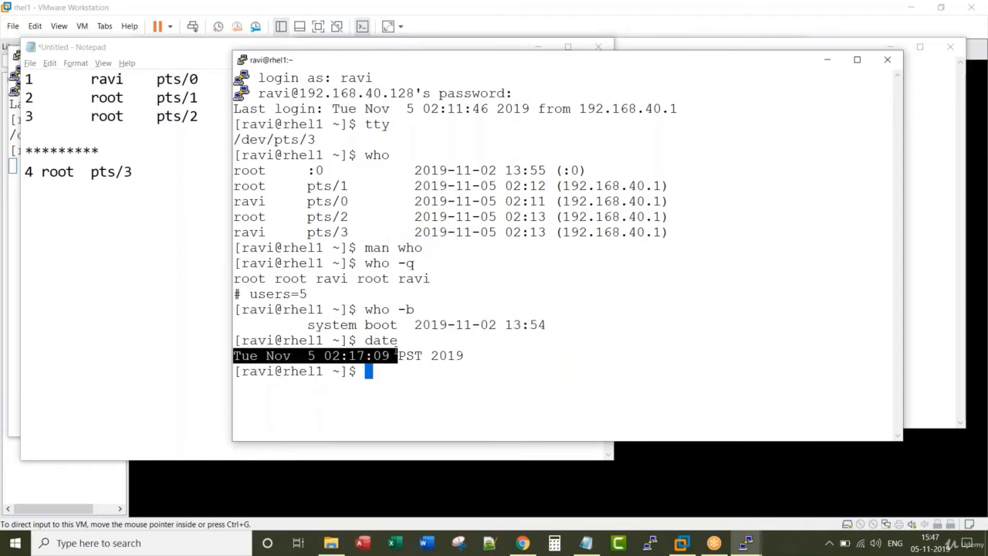
text(uptime)
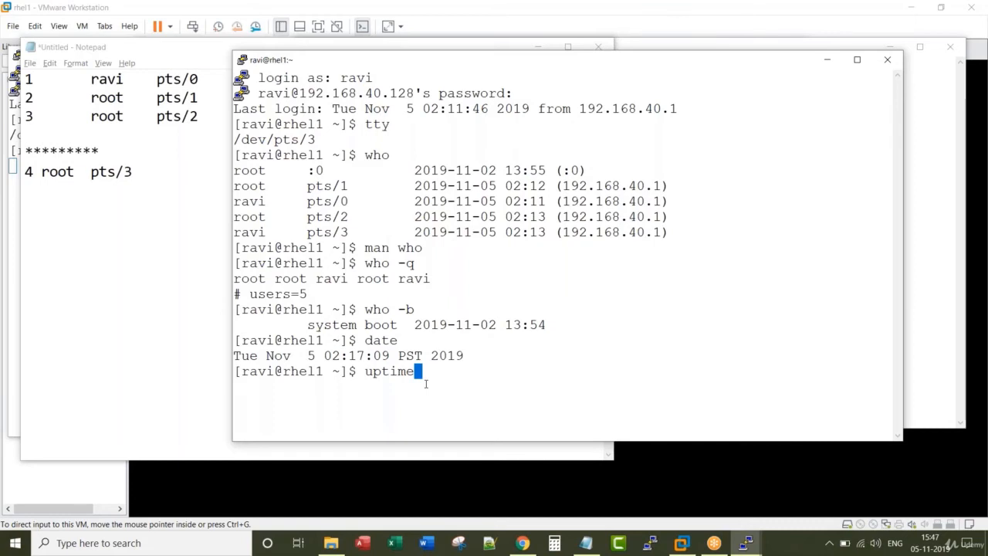
key(Return)
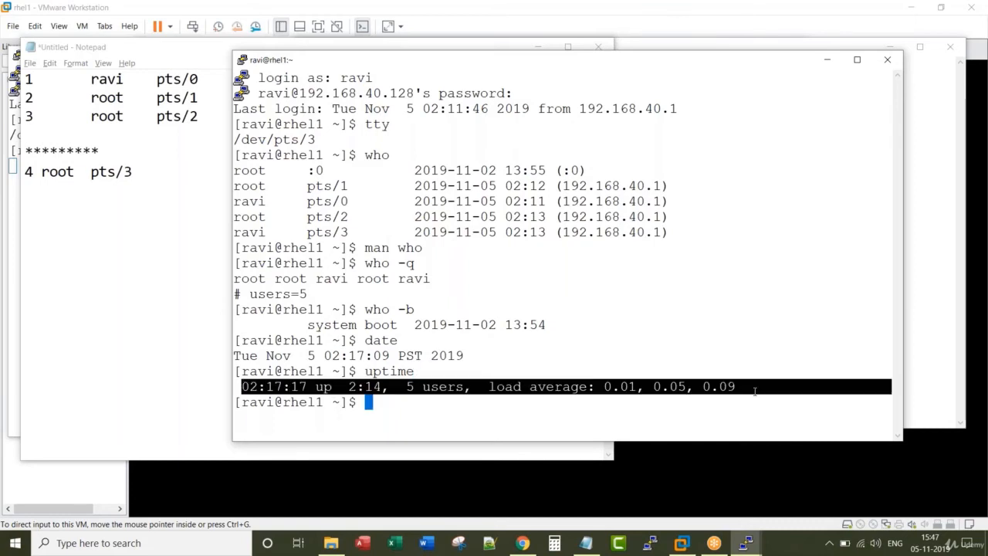
text(who)
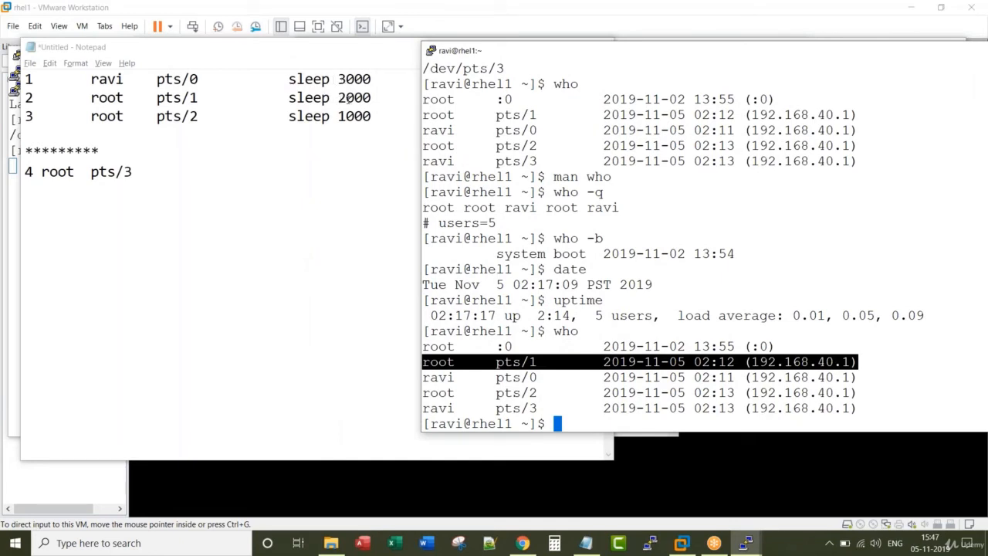
Run who, then w to show each user's activity
text(who)
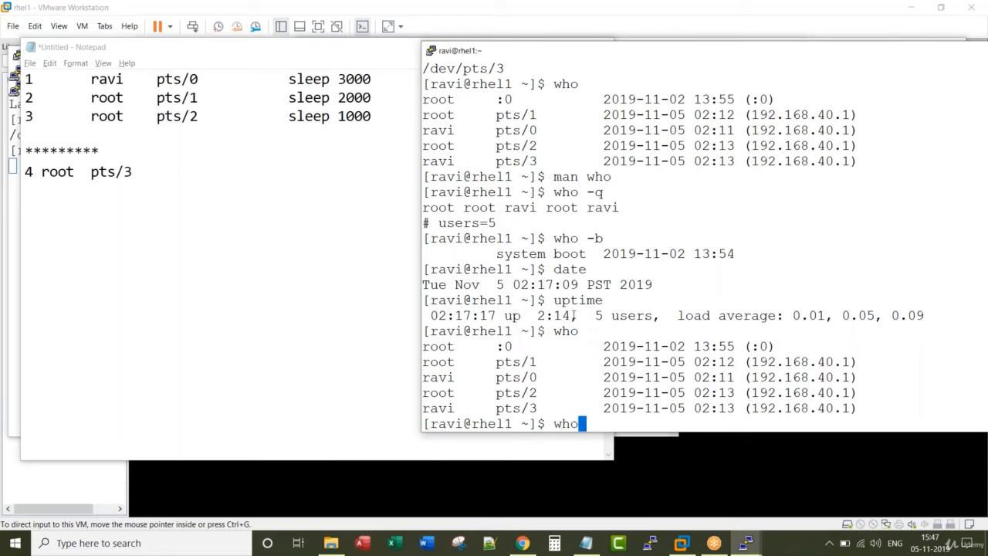
key(Return)
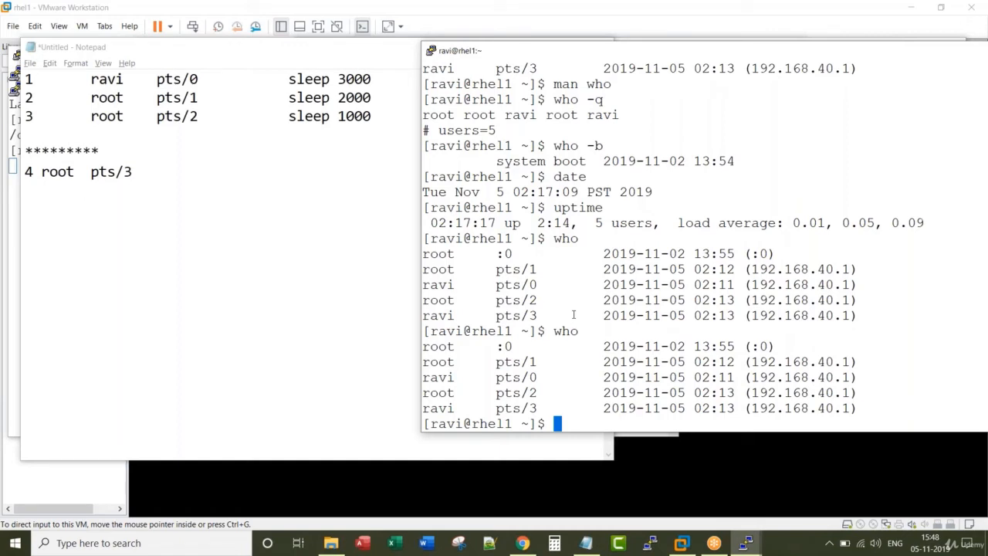
text(w)
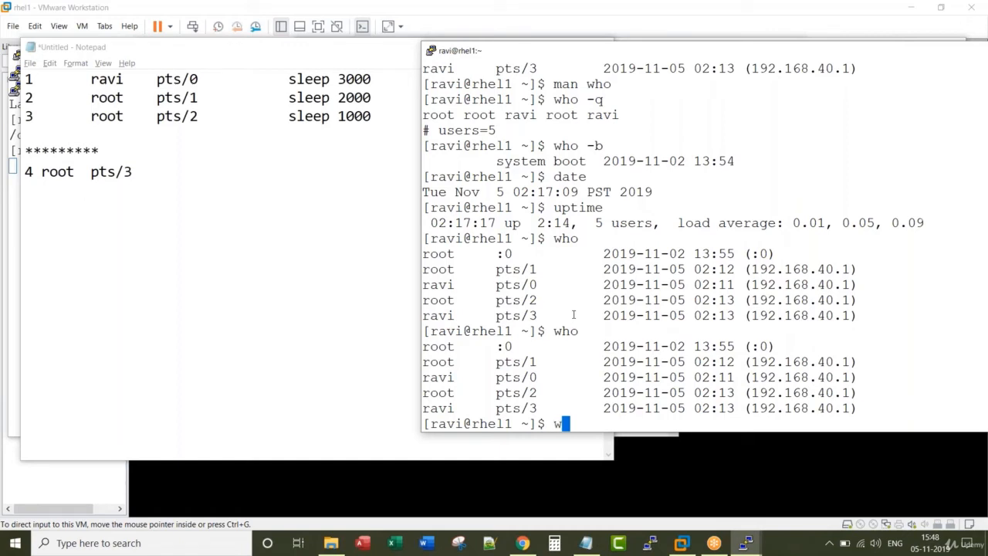
key(Return)
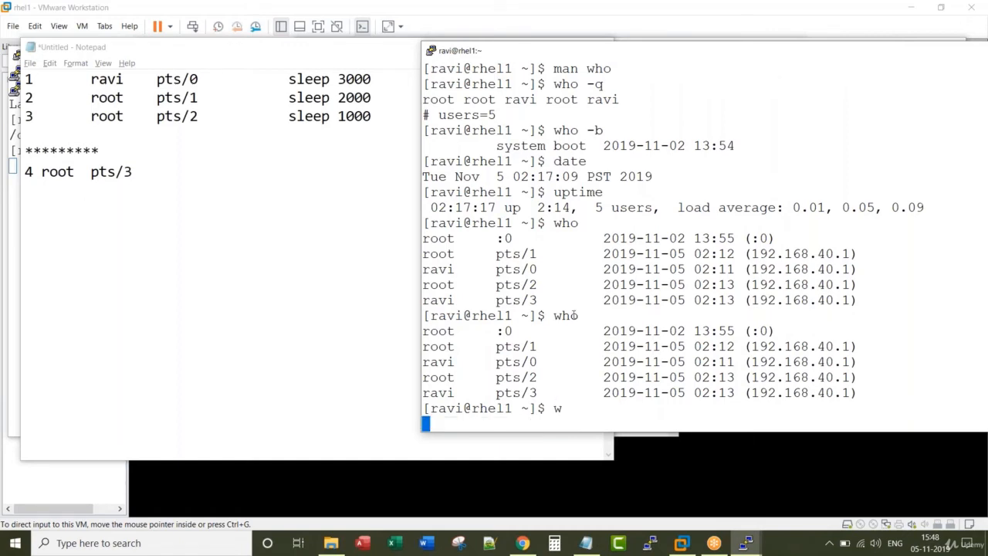
key(Return)
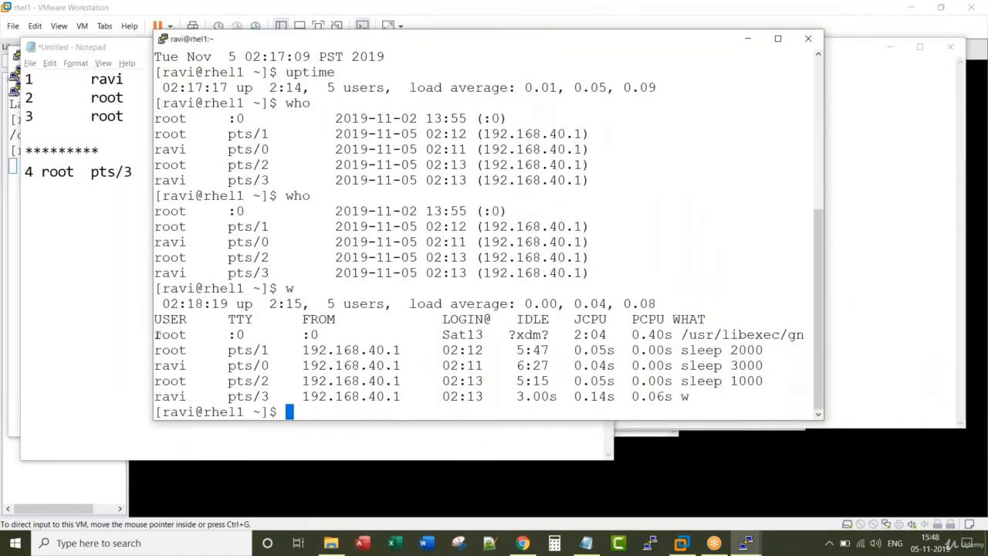
Mark the root, sleep 2000 and pts/3 entries in the w output, then type man w
double_click(170, 319)
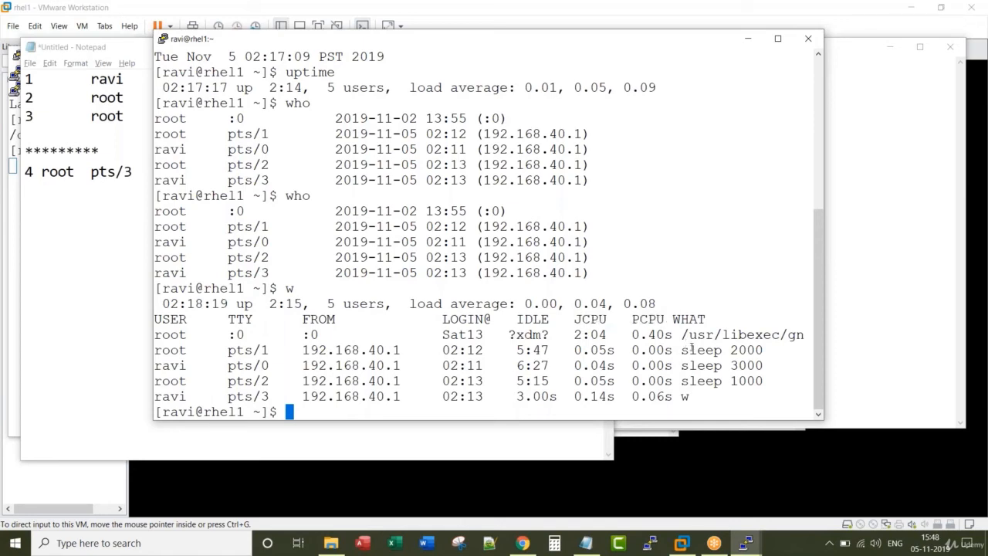
double_click(702, 350)
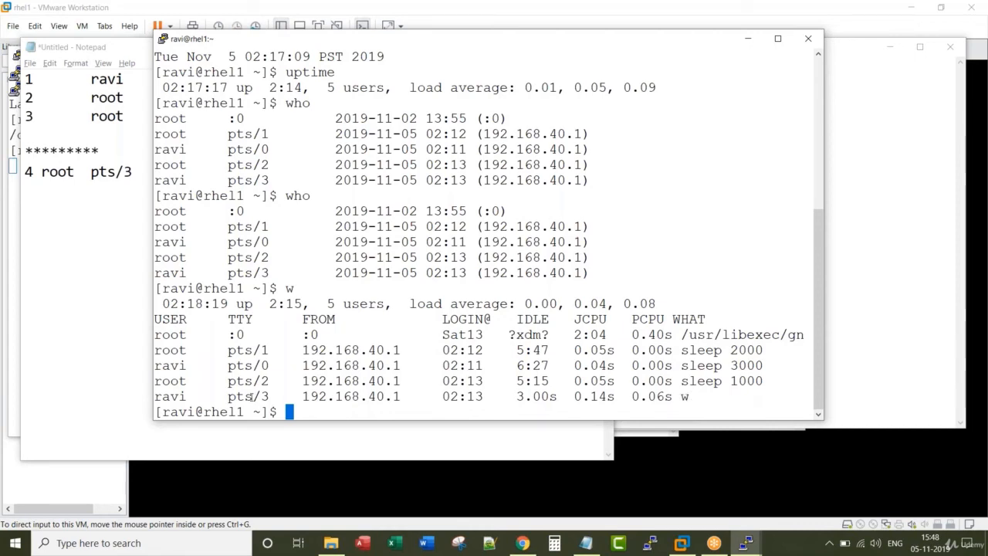
double_click(248, 396)
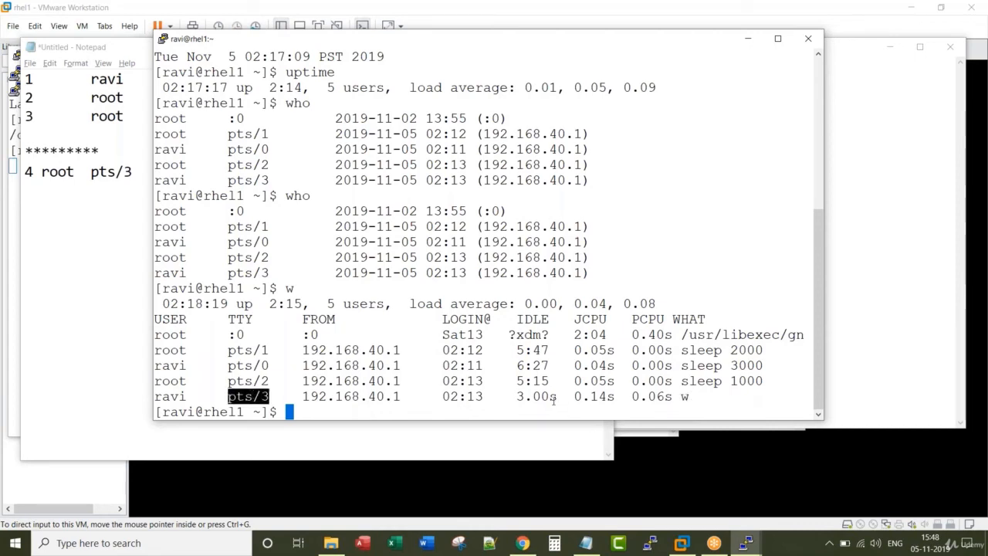
text(w)
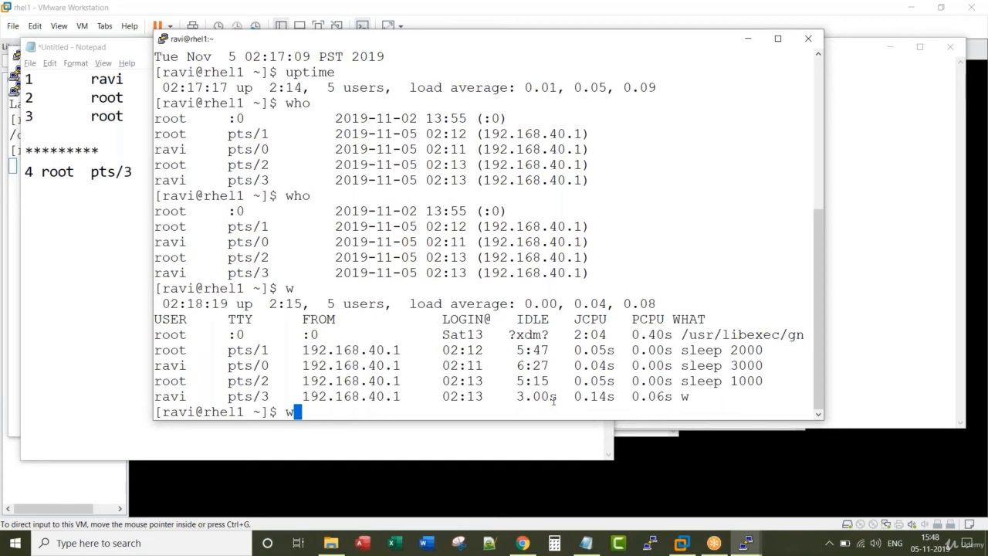
text(man w)
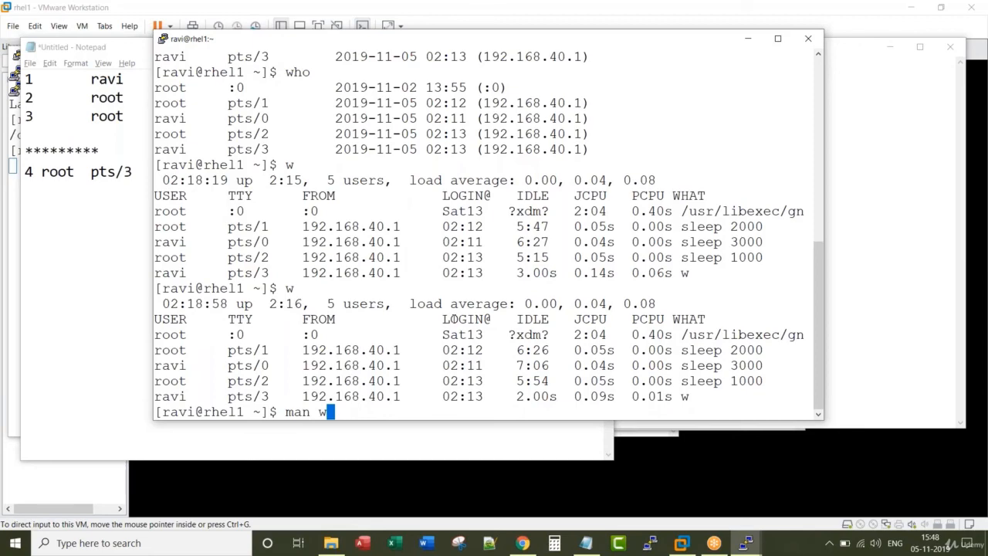
key(Return)
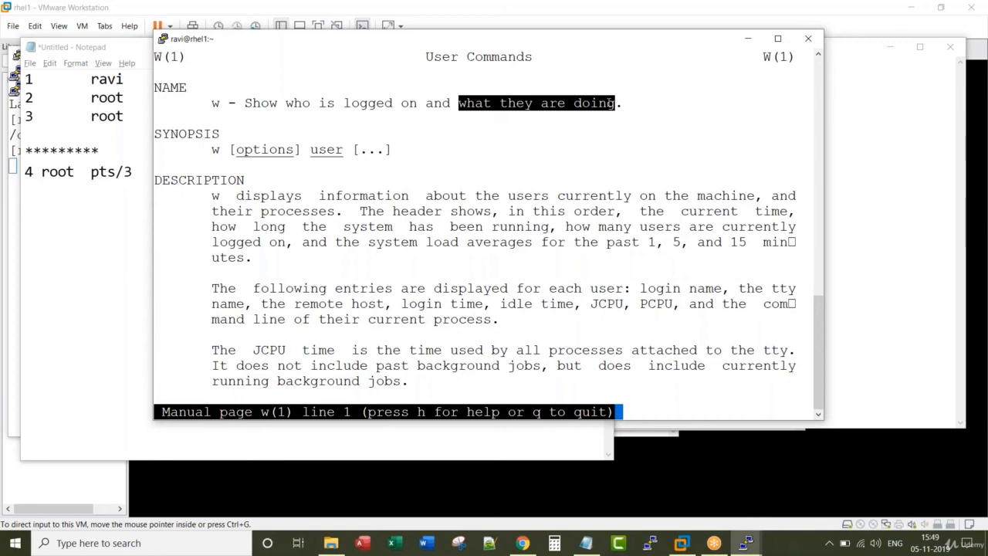
key(q)
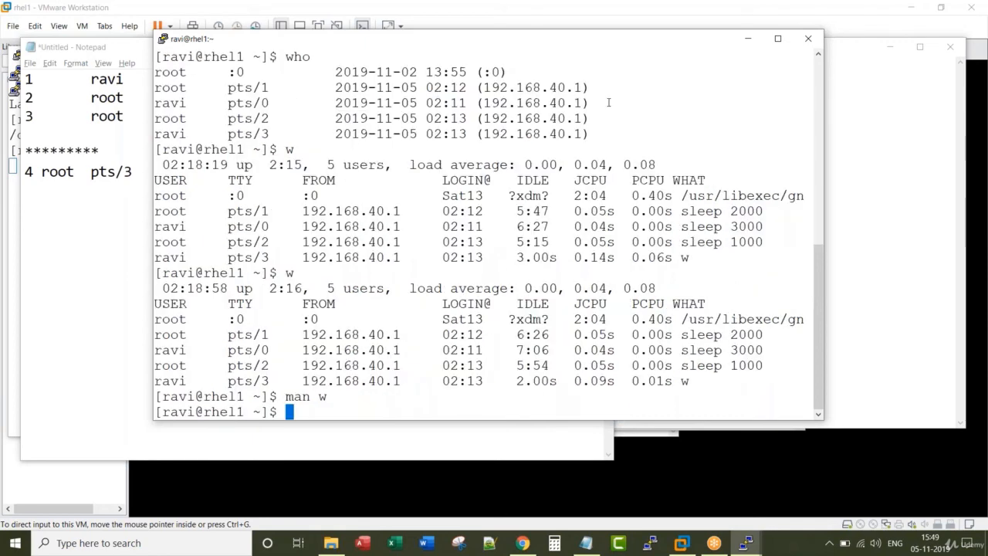
Run w ravi to show only ravi's pts/0 and pts/3 sessions
text(w)
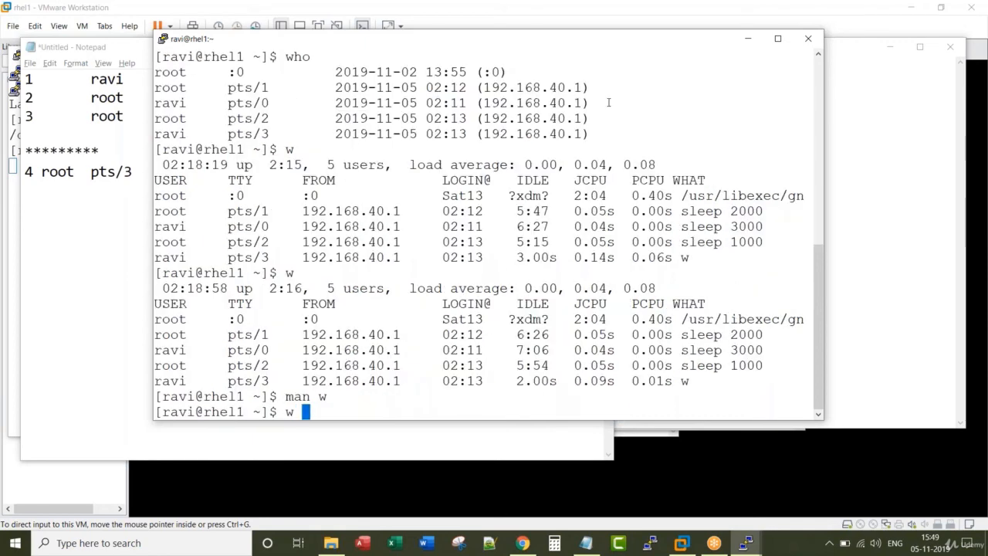
text(ravi)
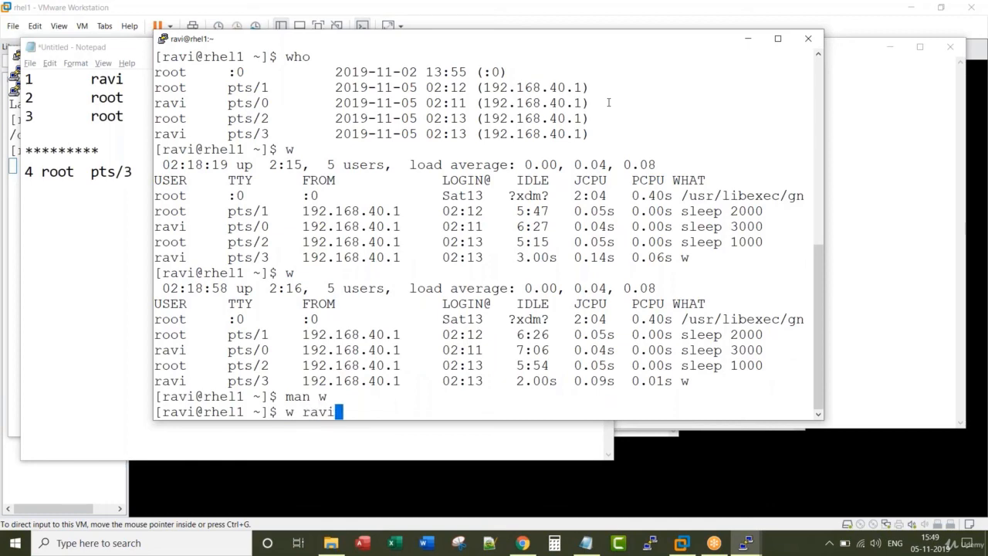
key(Return)
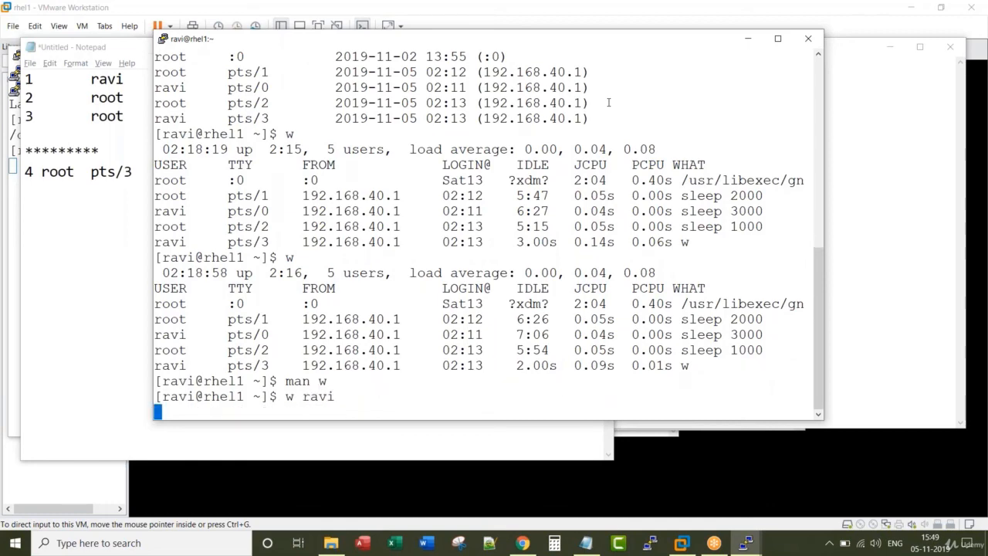
key(Return)
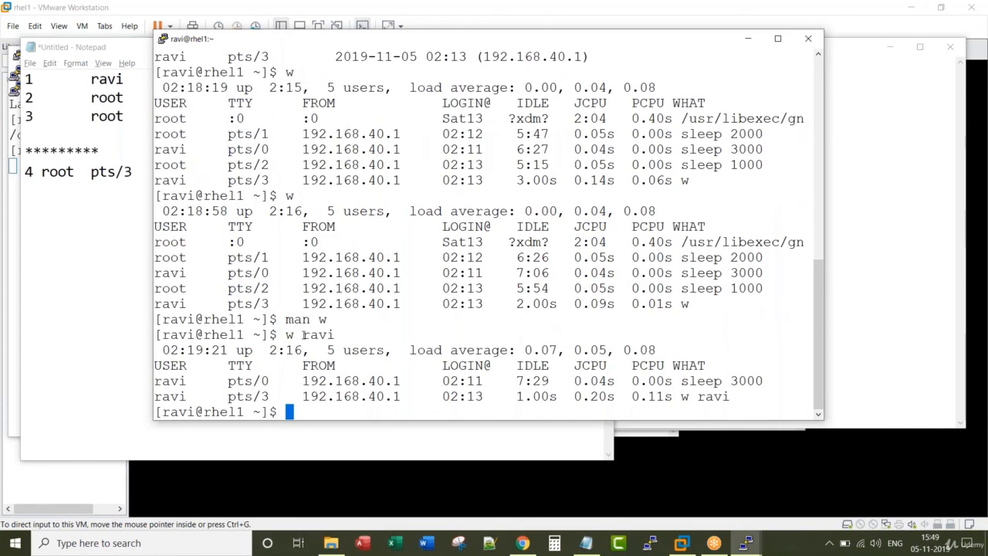
double_click(318, 334)
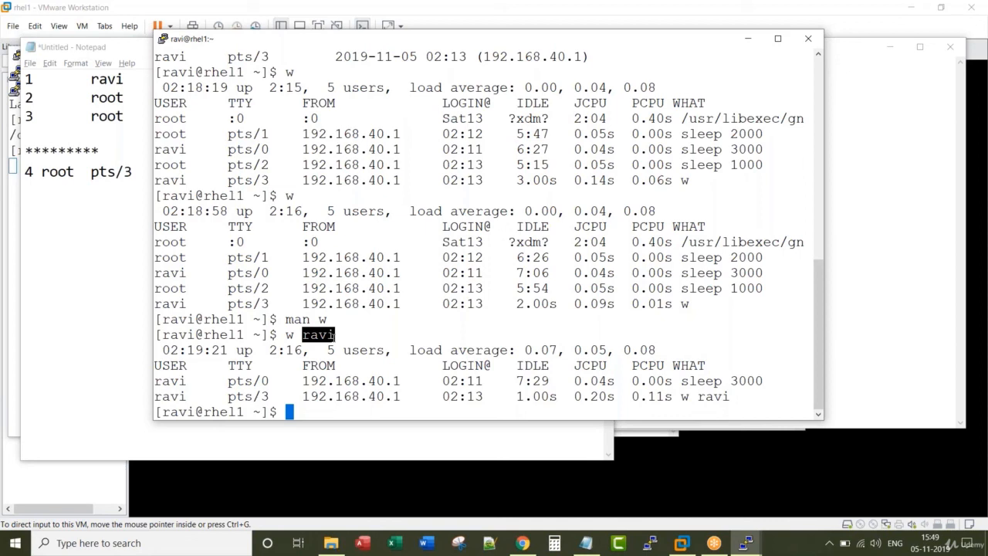
Run who -u ravi to show idle times and PIDs, then start typing w
text(who -u ravi)
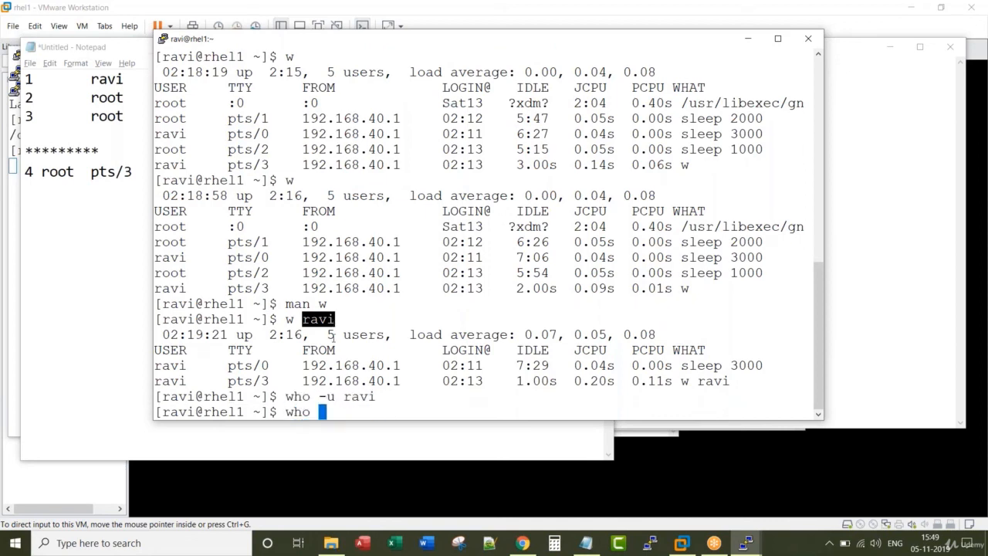
key(Return)
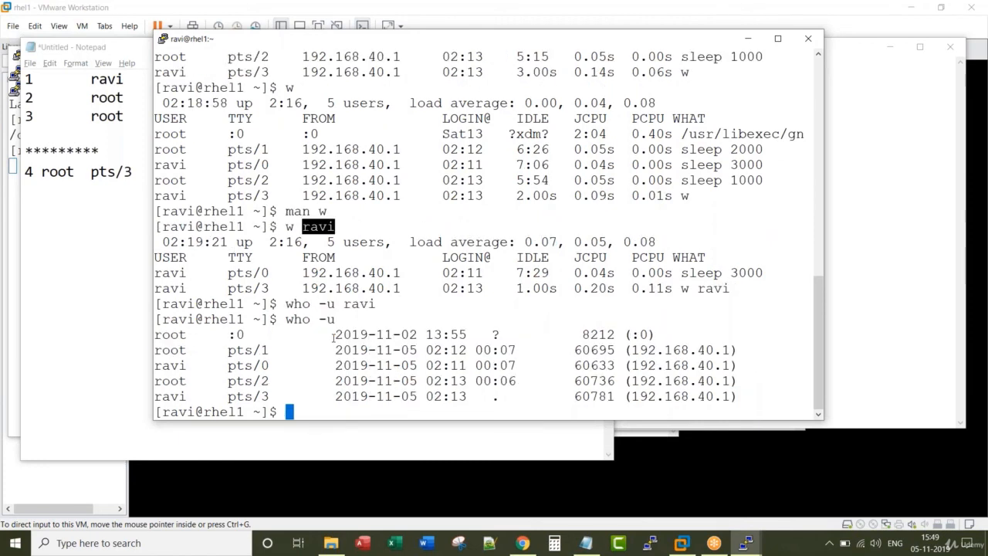
text(w)
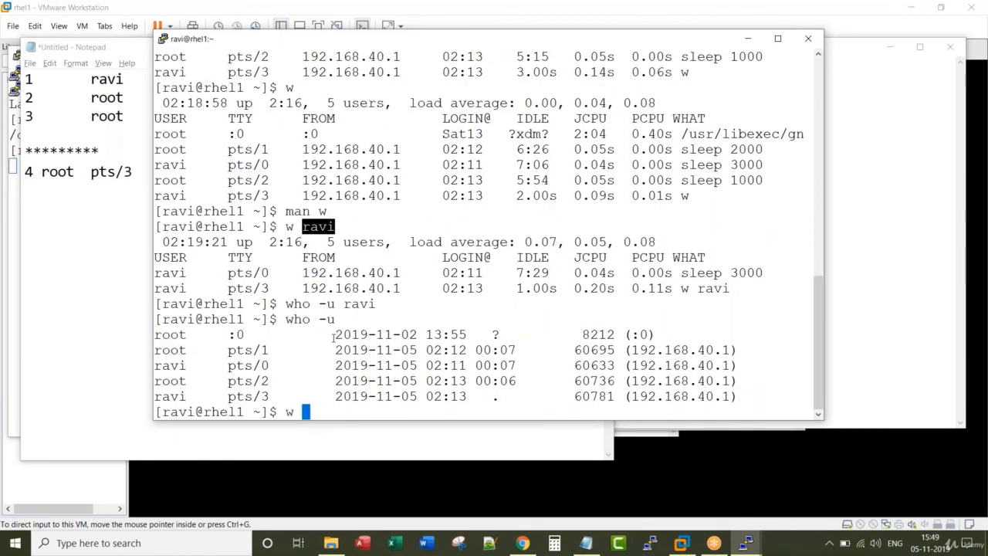